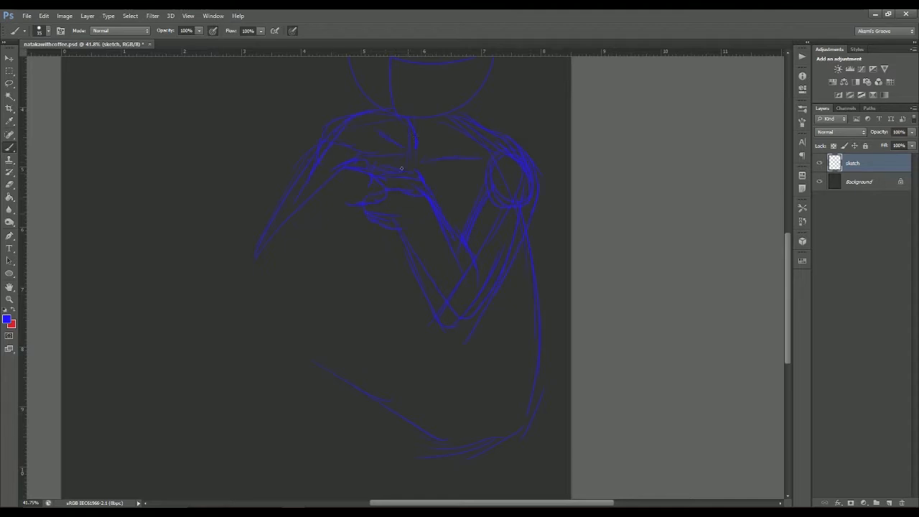
Step: Sketch red strokes along the arm and torso, then the tabletop edge line and its oval
drag(370, 155, 424, 184)
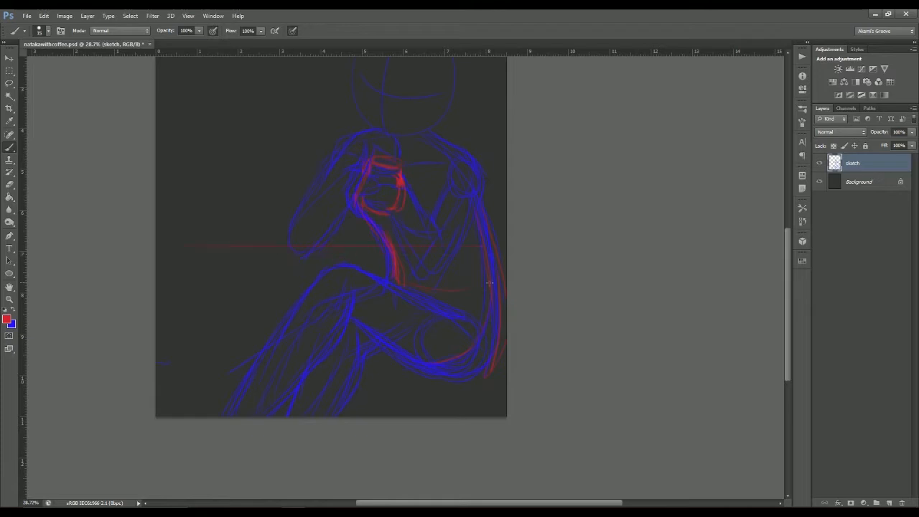
drag(488, 285, 172, 270)
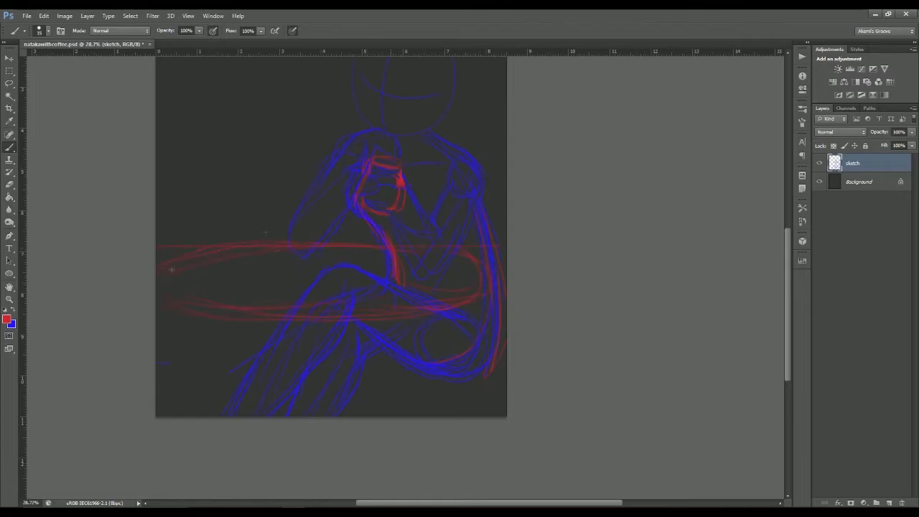
drag(172, 270, 327, 402)
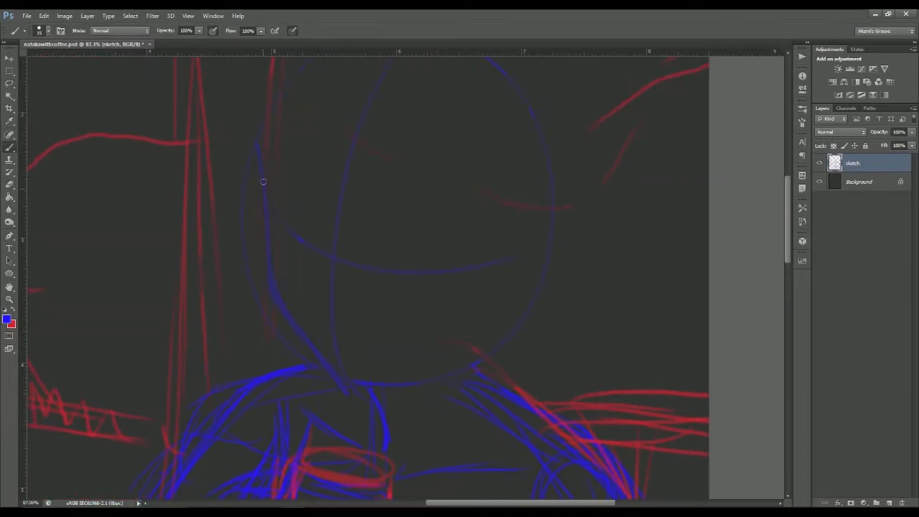
Step: Strengthen the head outline and refine the fingers wrapped around the mug
drag(264, 181, 322, 247)
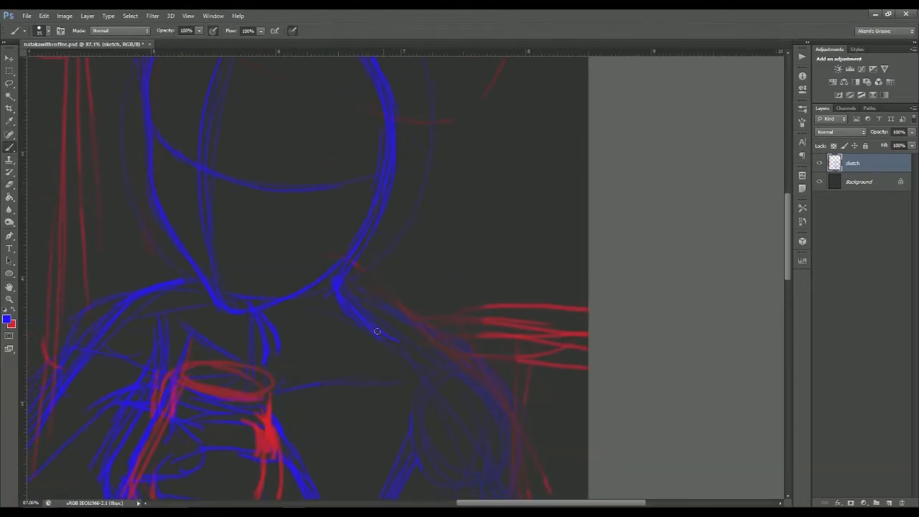
scroll(down, 3)
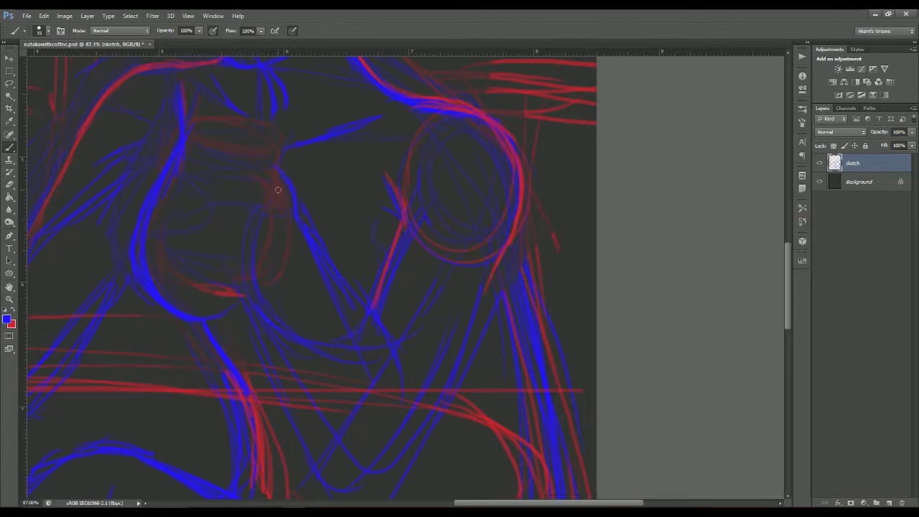
drag(279, 190, 204, 227)
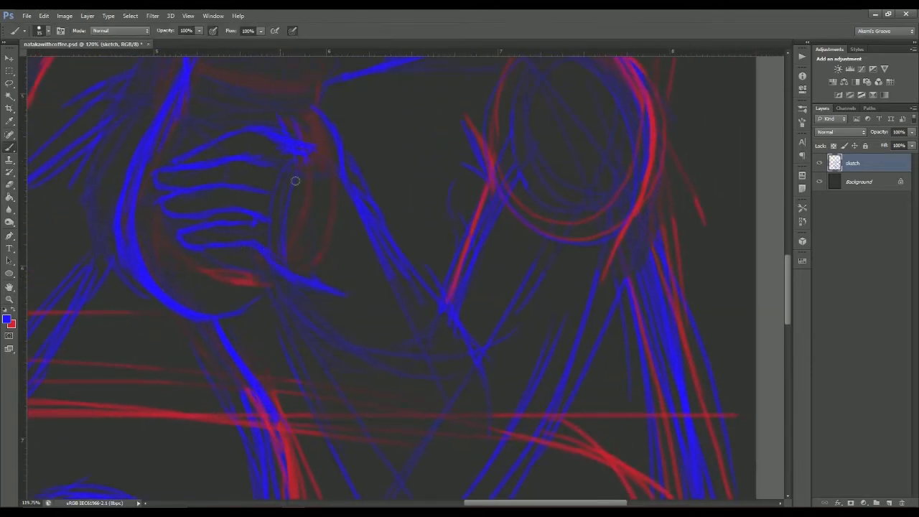
drag(294, 179, 263, 294)
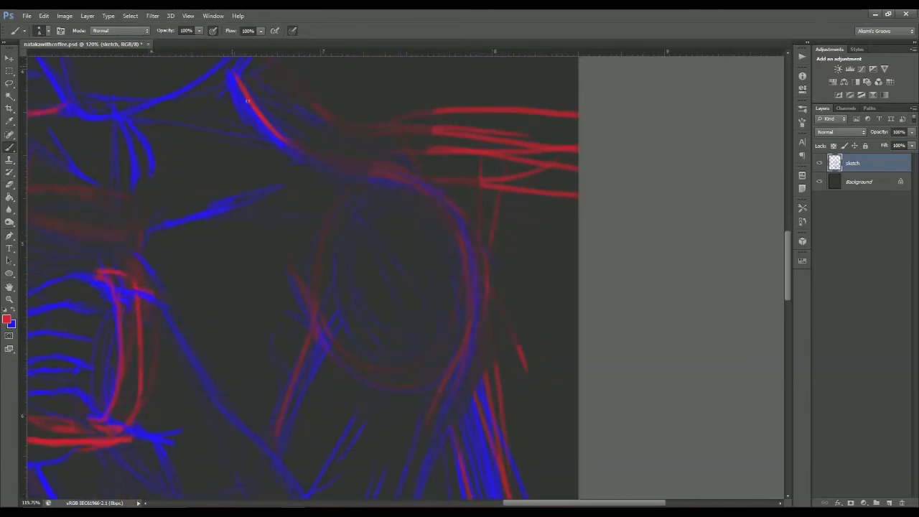
scroll(down, 3)
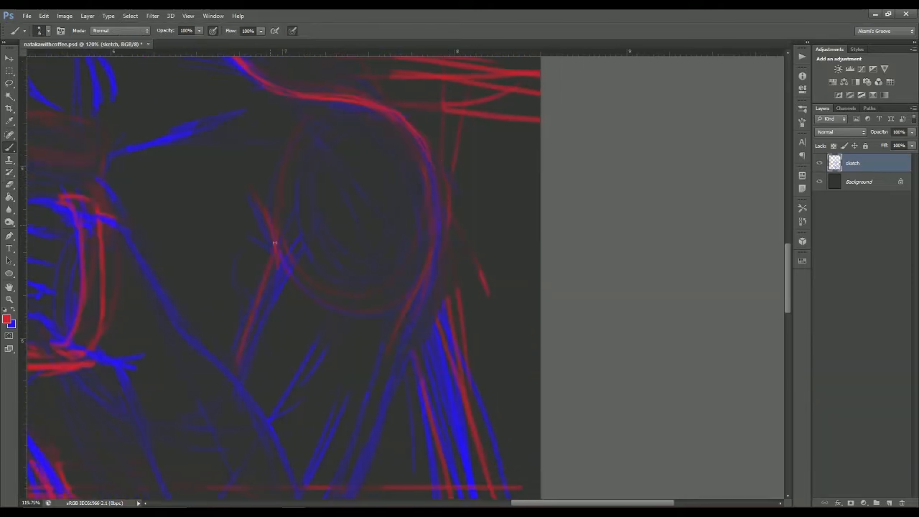
scroll(down, 3)
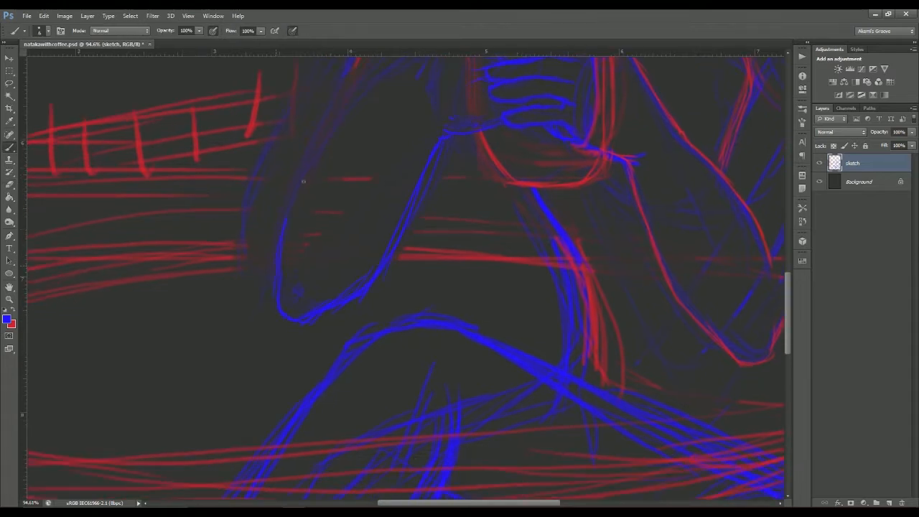
scroll(down, 3)
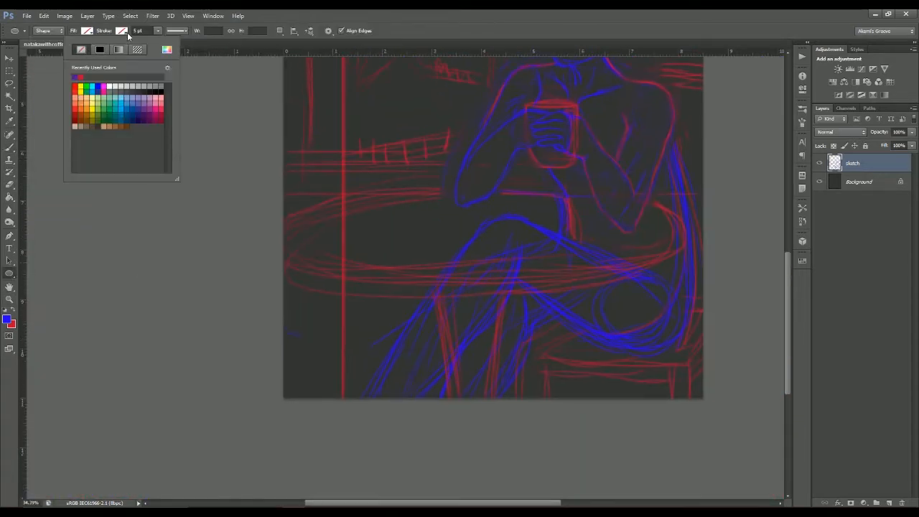
Step: Draw an ellipse along the tabletop edge and stretch it to fit the table oval
drag(287, 194, 687, 290)
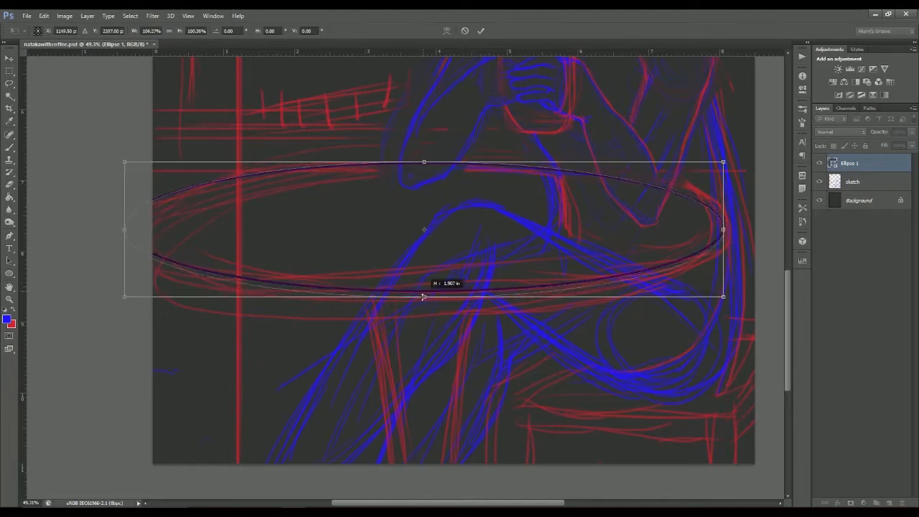
drag(423, 163, 428, 153)
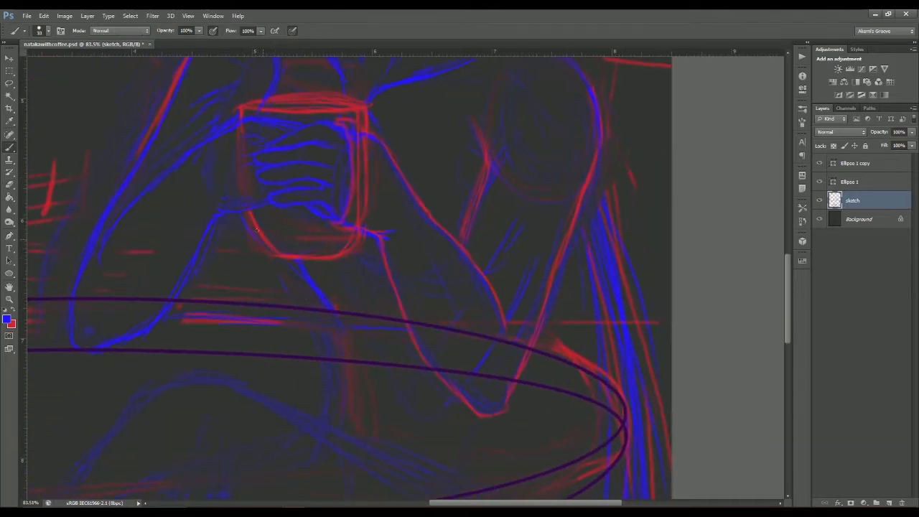
scroll(down, 3)
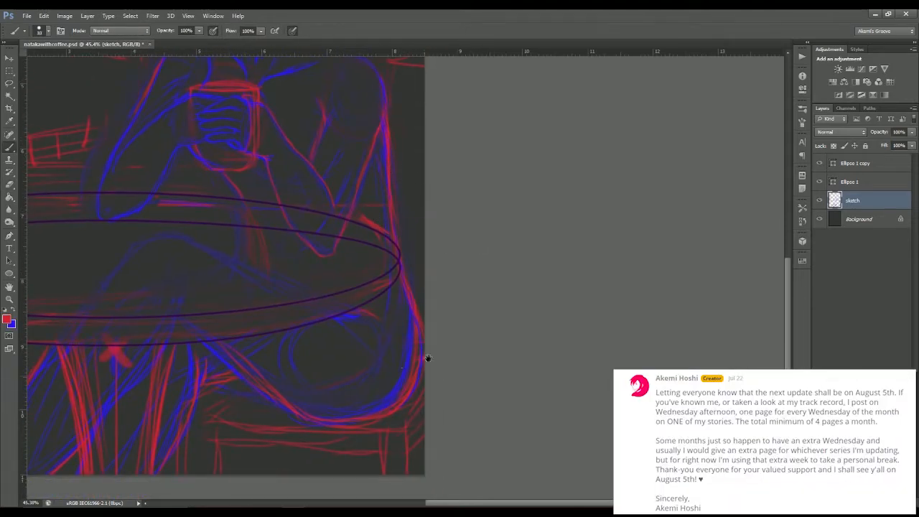
scroll(down, 3)
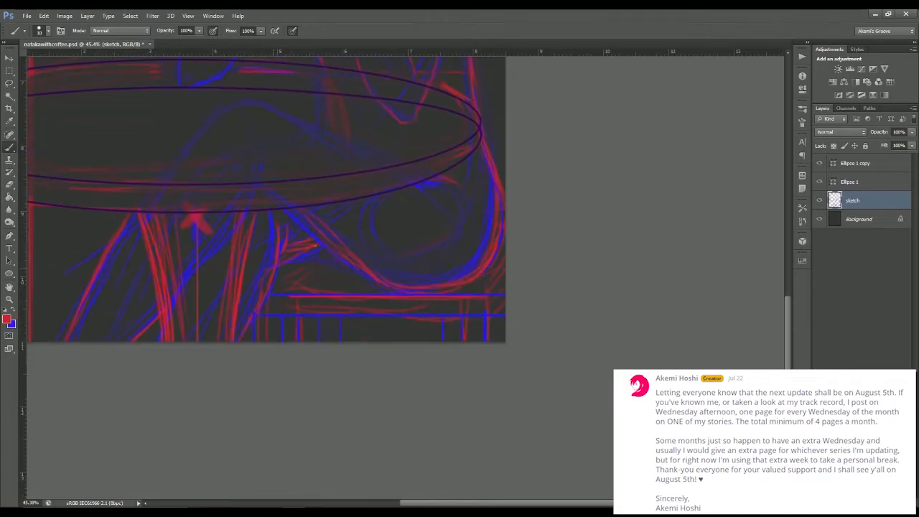
scroll(down, 3)
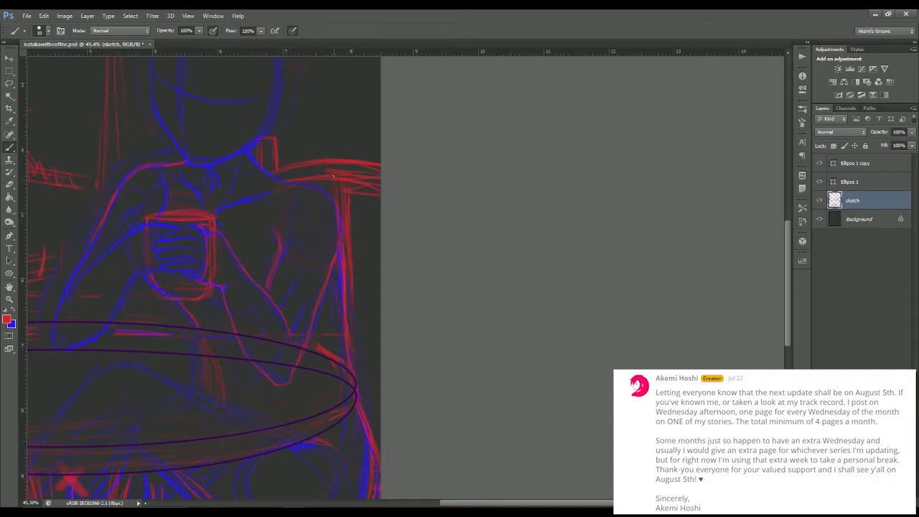
scroll(down, 3)
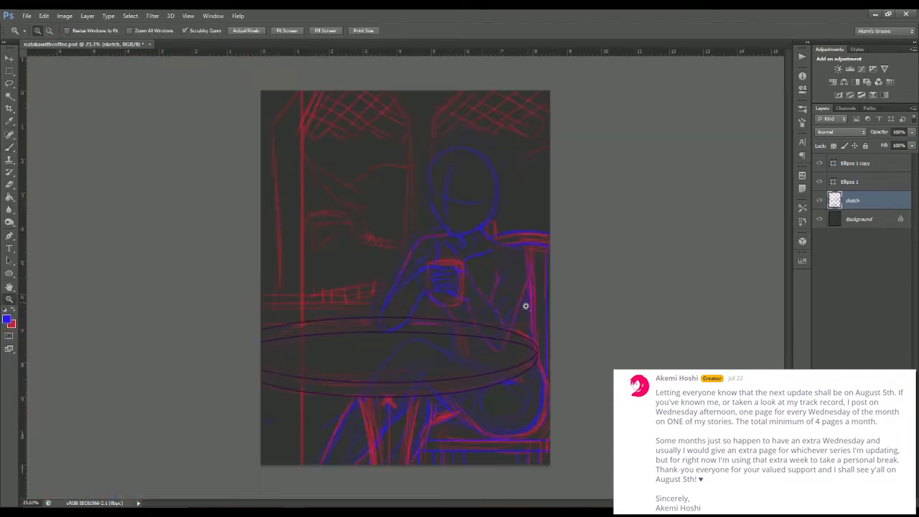
click(9, 135)
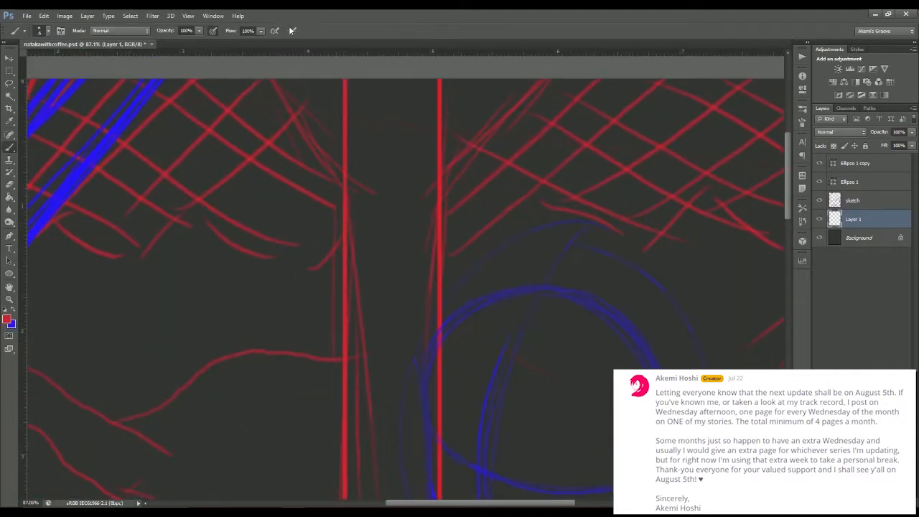
Step: Create a new blank layer beneath the sketch in the Layers panel
click(9, 300)
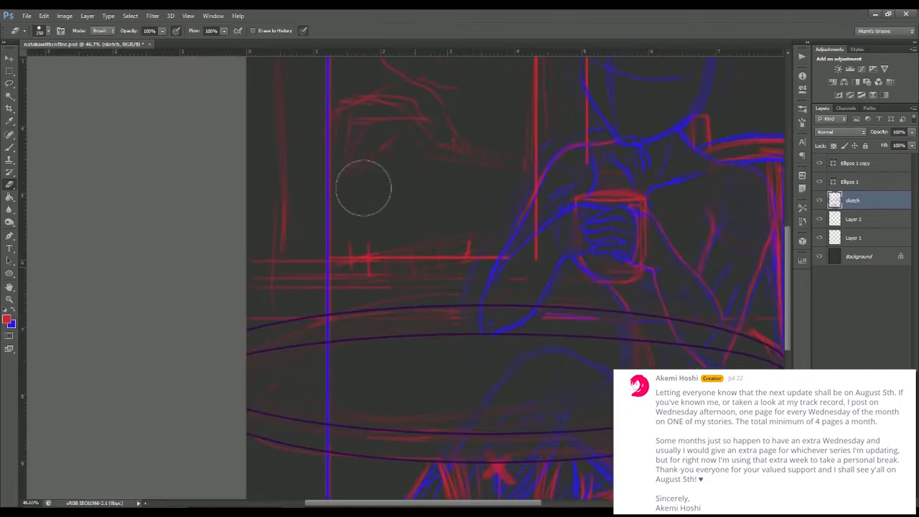
click(853, 218)
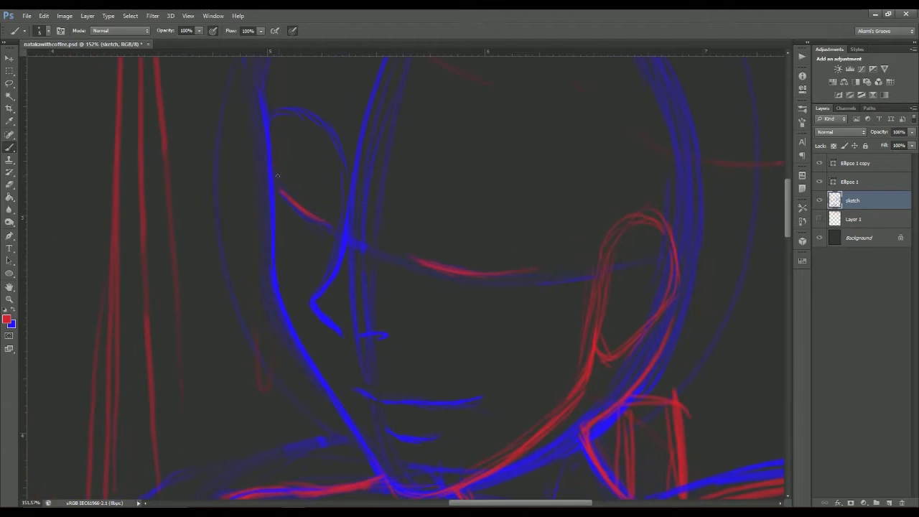
Step: Sketch the lines shaping the figure's face beneath the hair strands
drag(275, 175, 545, 229)
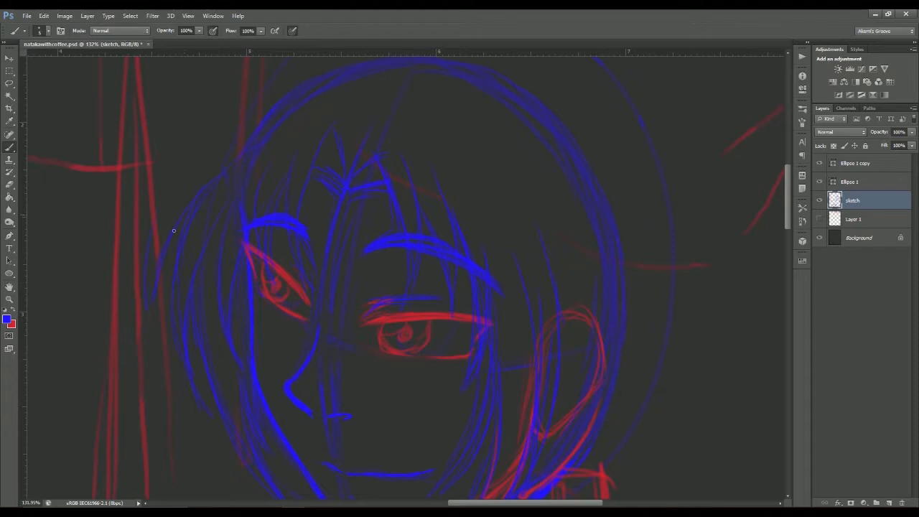
scroll(down, 3)
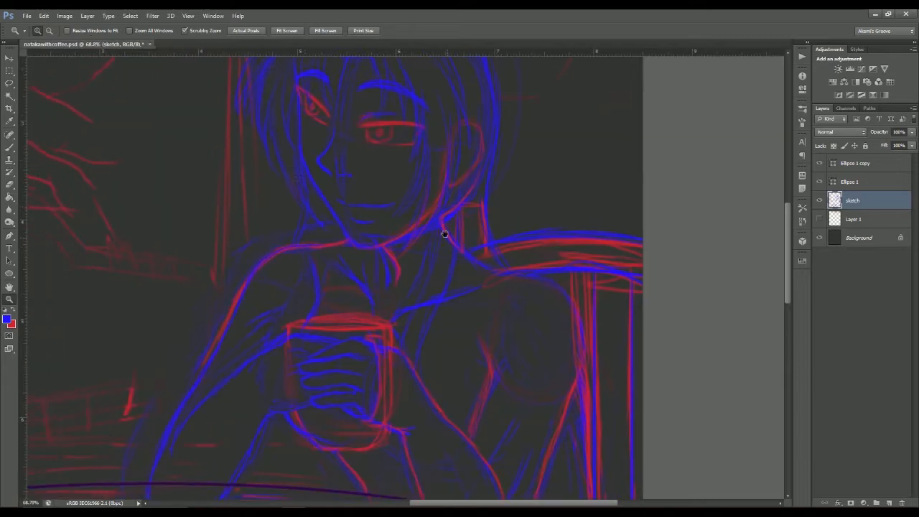
Step: Switch to the Brush tool and add a new line-art layer above the sketch
click(9, 135)
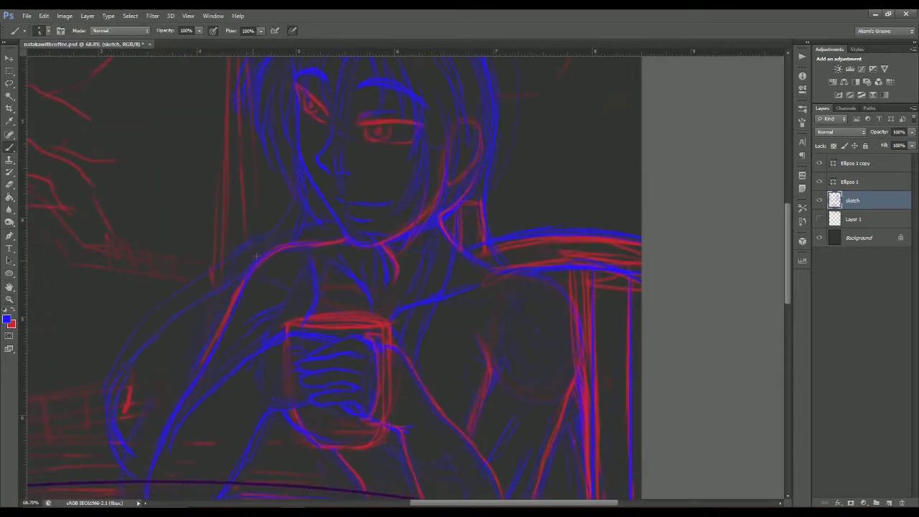
scroll(down, 3)
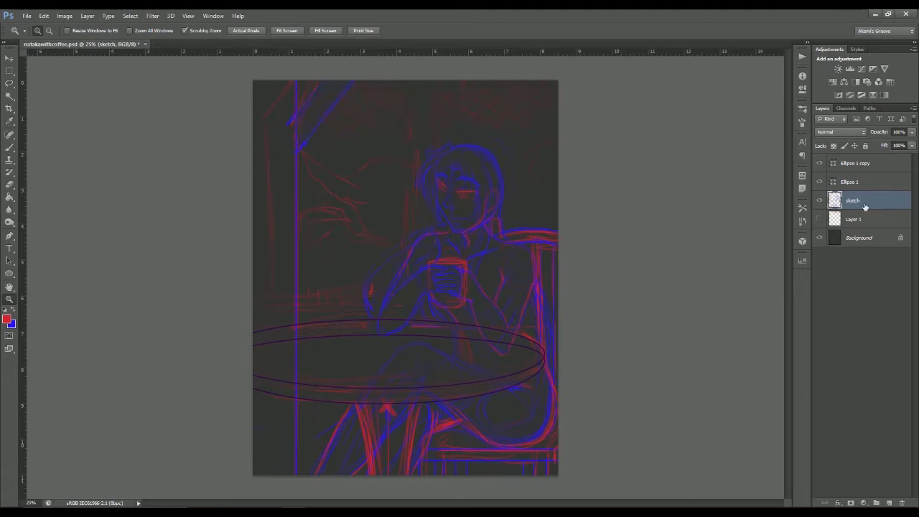
drag(899, 132, 885, 132)
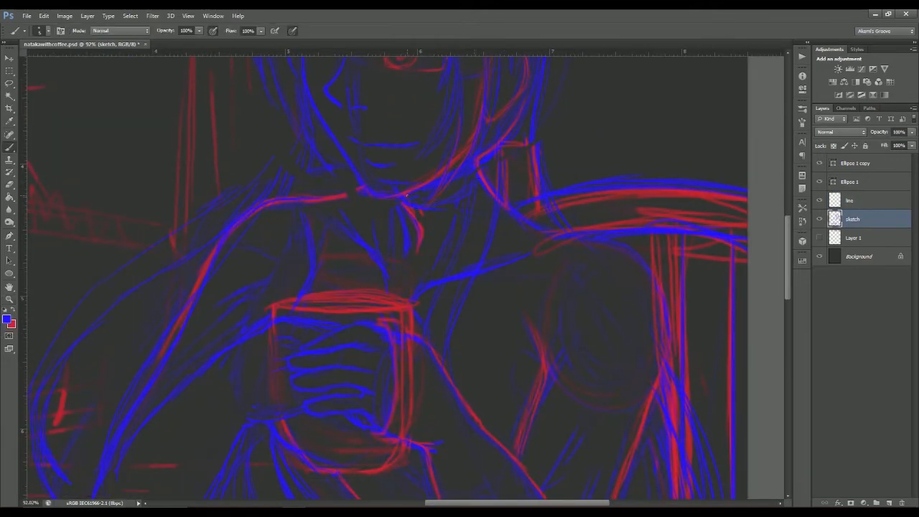
scroll(down, 3)
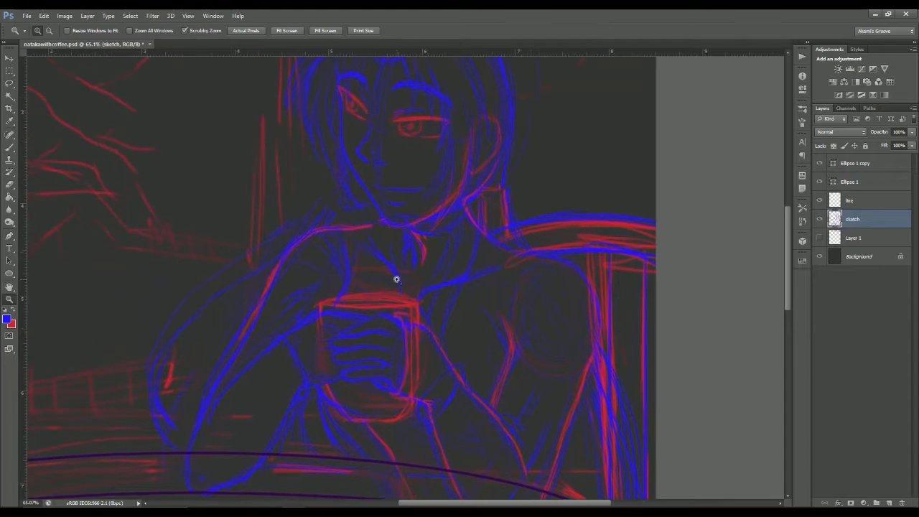
Step: Set the foreground colour to black (000000) for inking
click(854, 201)
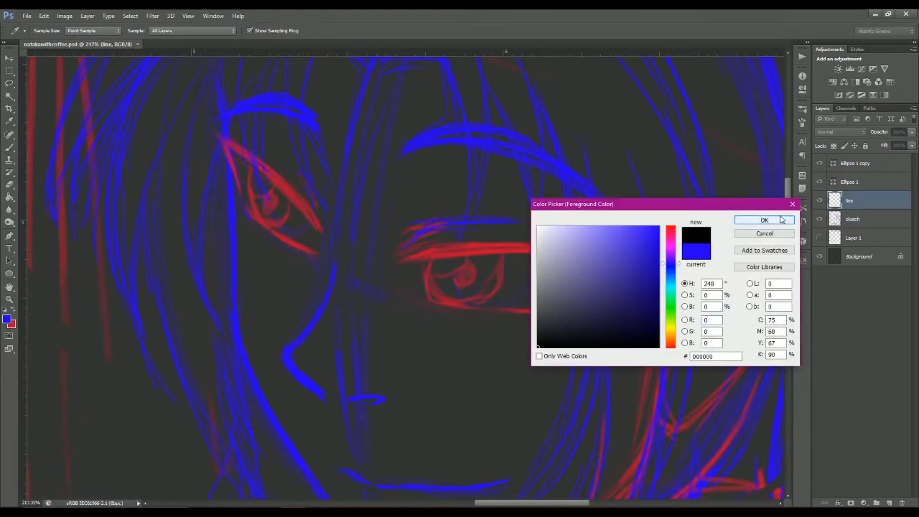
click(764, 220)
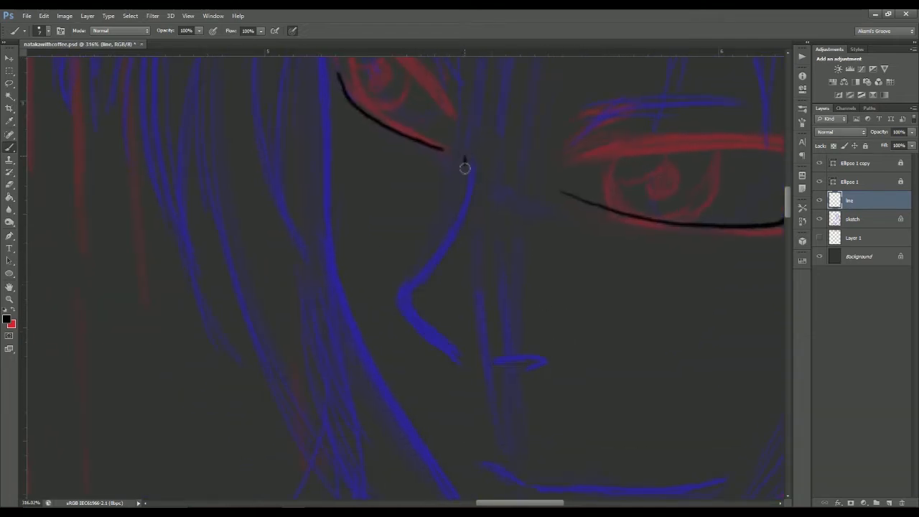
Step: Ink the upper eyelids and thick tapered lash lines of both eyes in black
drag(465, 170, 487, 328)
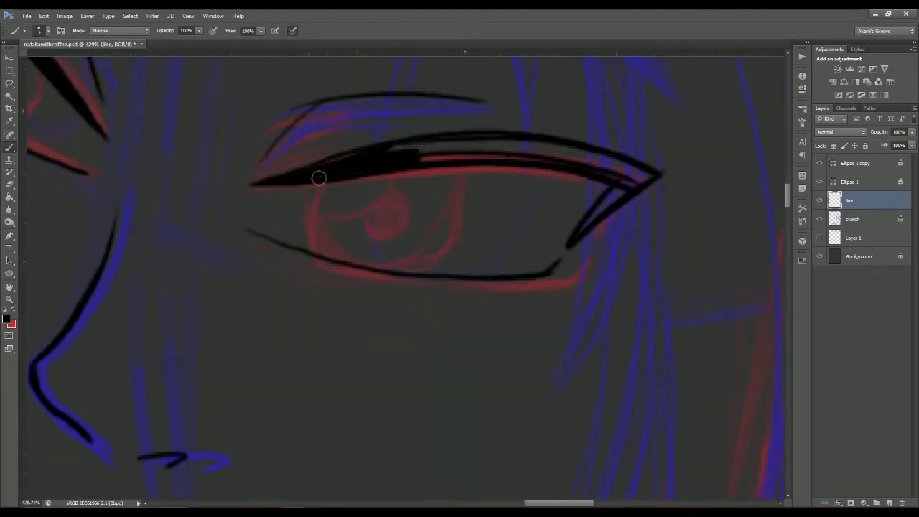
drag(319, 178, 649, 173)
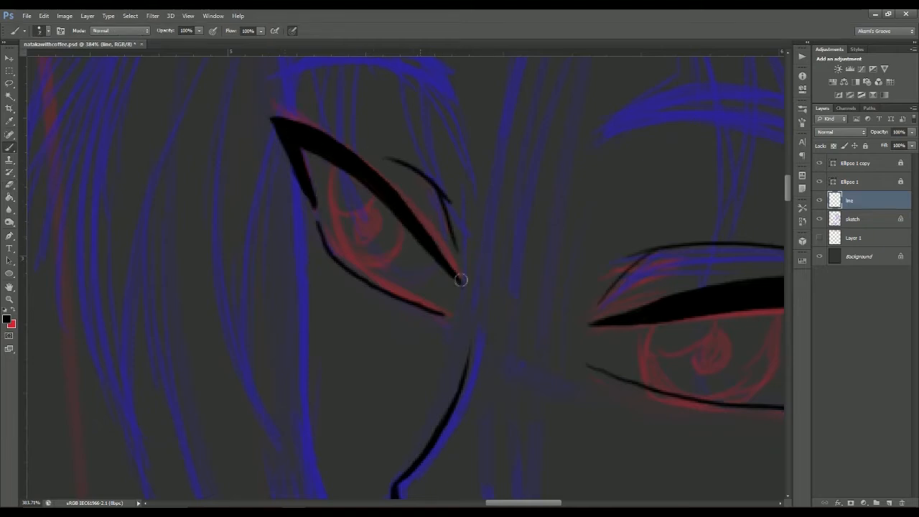
drag(460, 281, 366, 216)
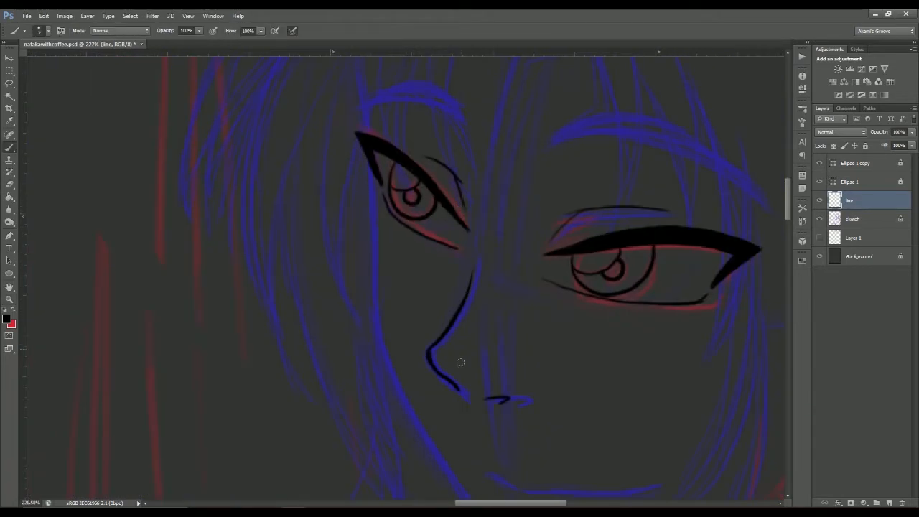
mouse_move(471, 401)
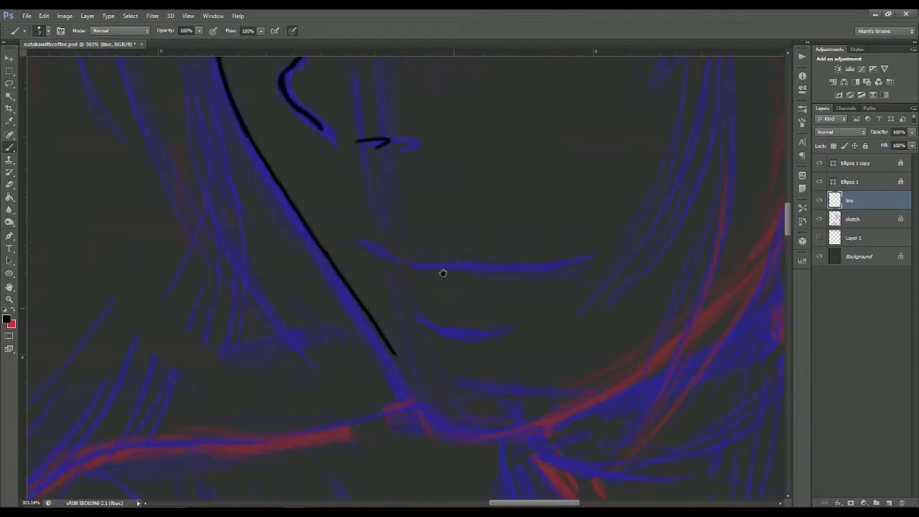
Step: Ink the jaw and neck lines in black below the face
drag(442, 273, 555, 311)
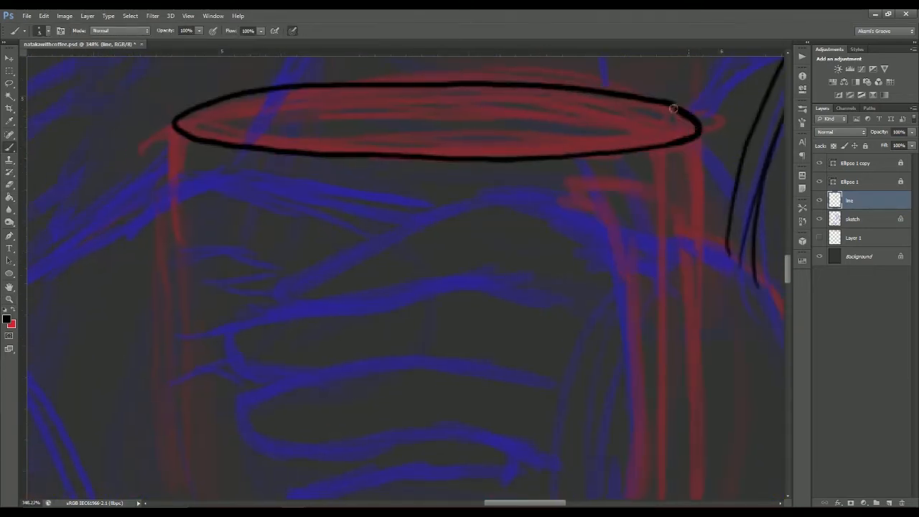
mouse_move(518, 192)
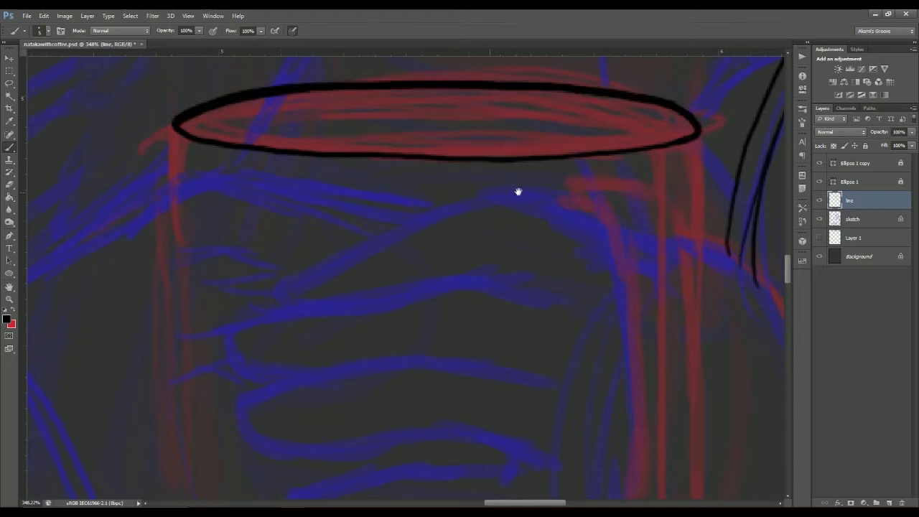
Step: Ink the side of the mug's body in black line art
click(8, 298)
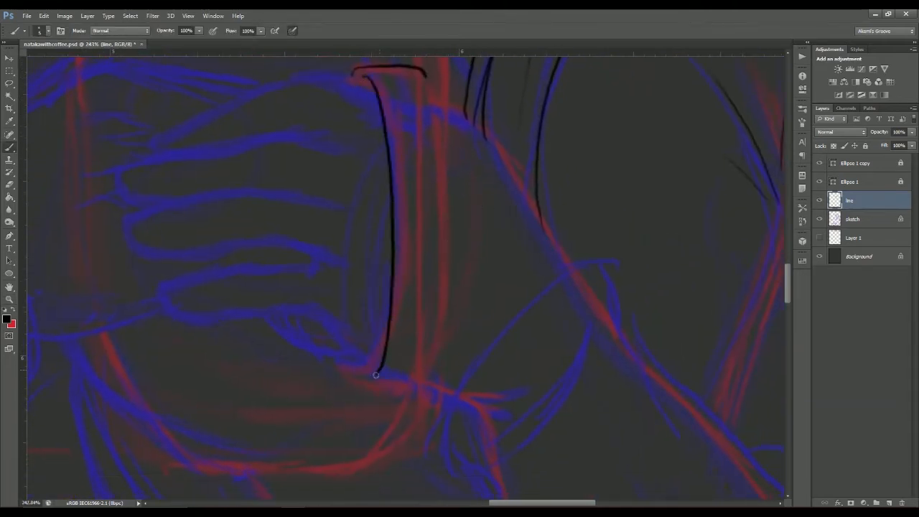
drag(359, 385, 448, 190)
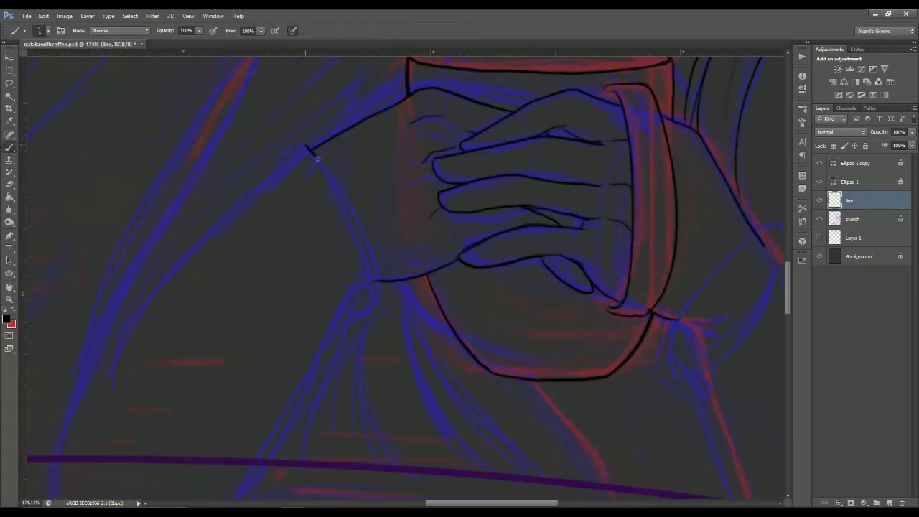
Step: Ink the forearm resting on the table, then raise the line layer and hide the sketch
drag(316, 150, 333, 330)
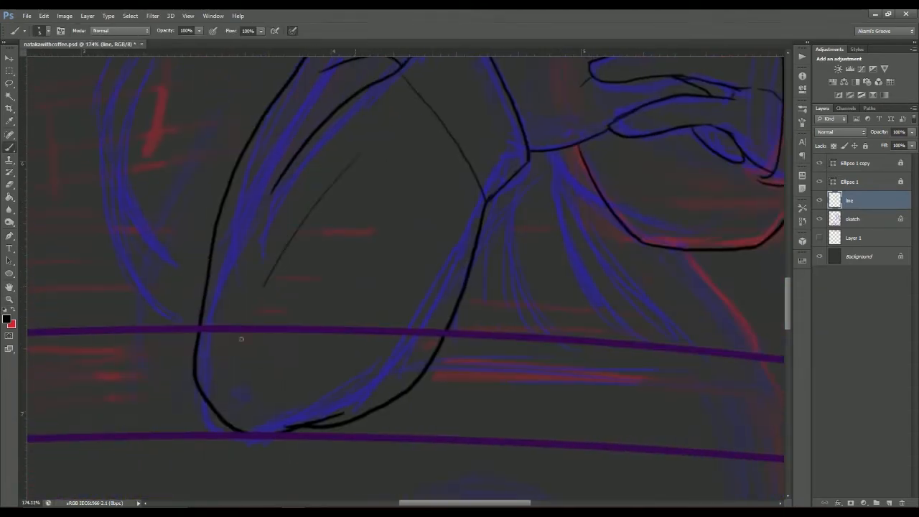
scroll(up, 3)
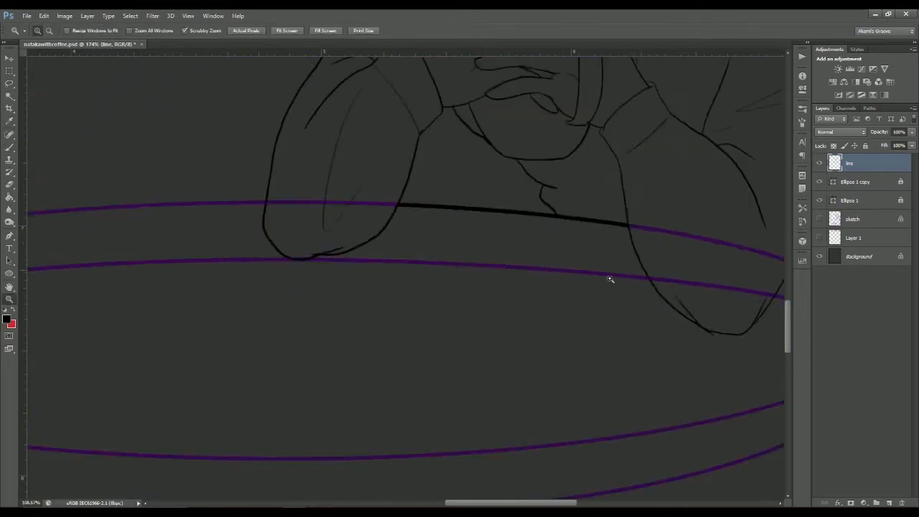
Step: Ink the hands and mug on the line layer, then add Layer 2 above it
click(8, 83)
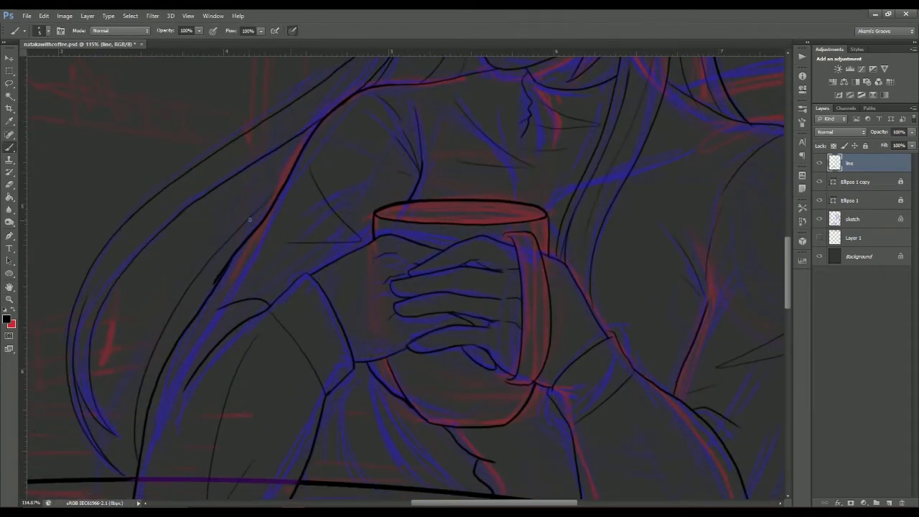
scroll(down, 3)
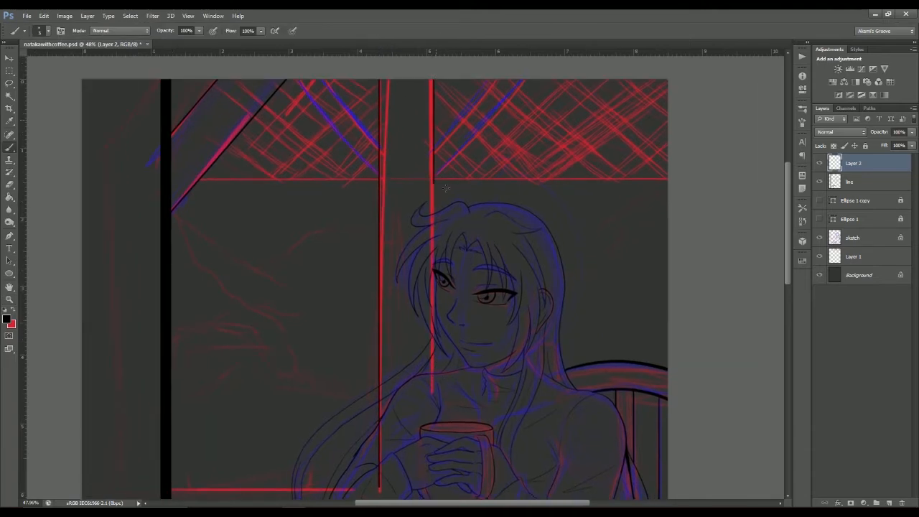
Step: Ink the window frame and diagonal lattice bars, checking the lines against the reference PSD
click(9, 300)
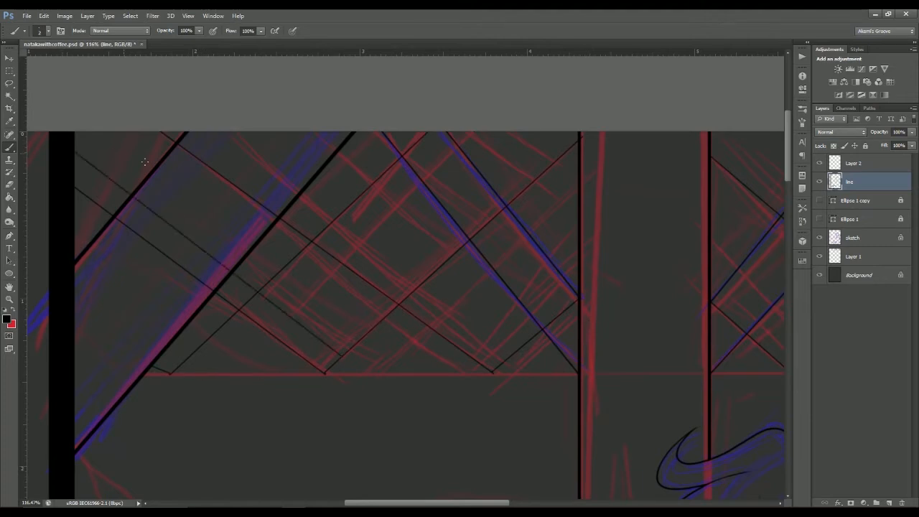
mouse_move(539, 341)
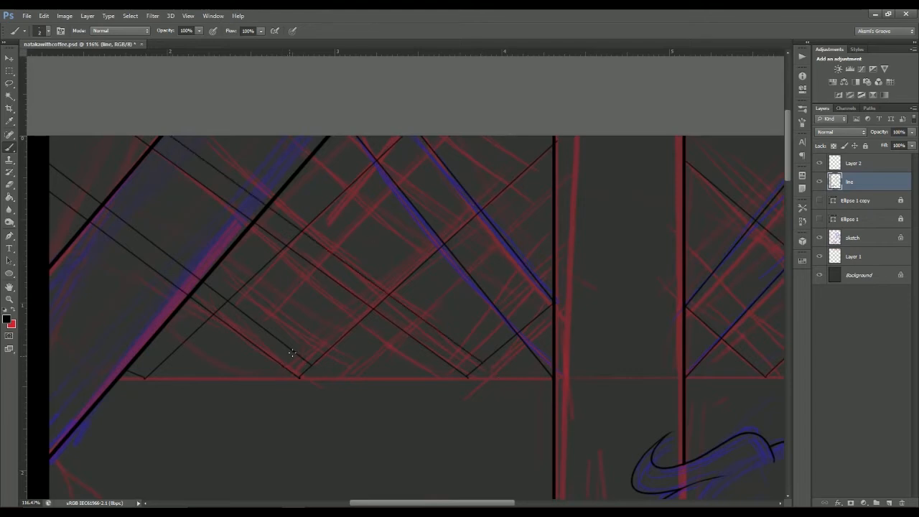
scroll(down, 3)
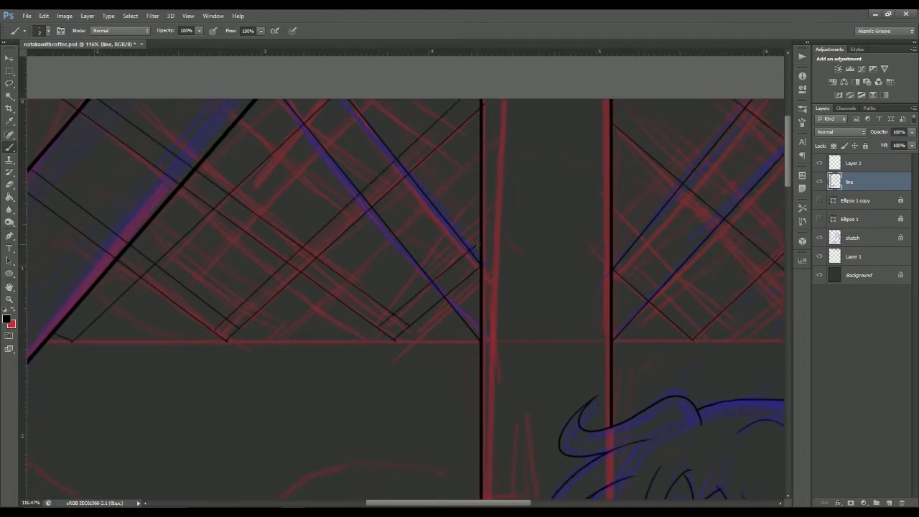
scroll(down, 3)
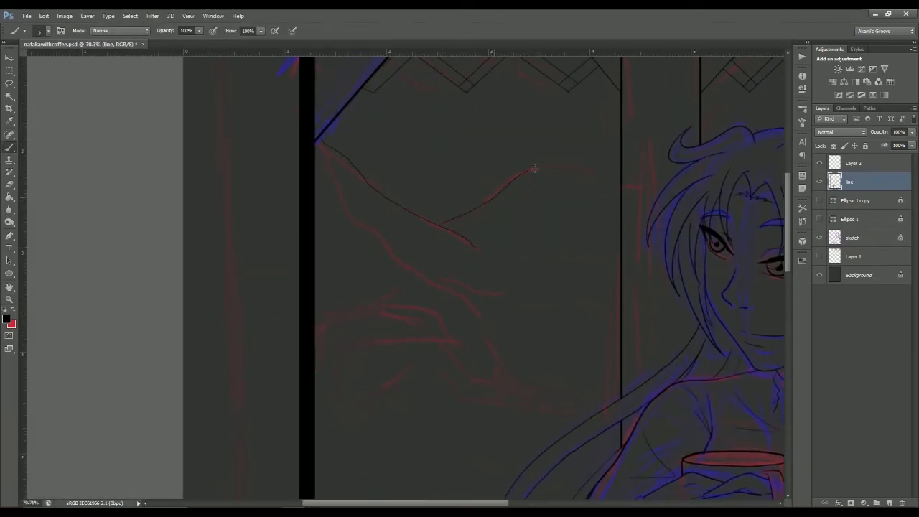
scroll(down, 3)
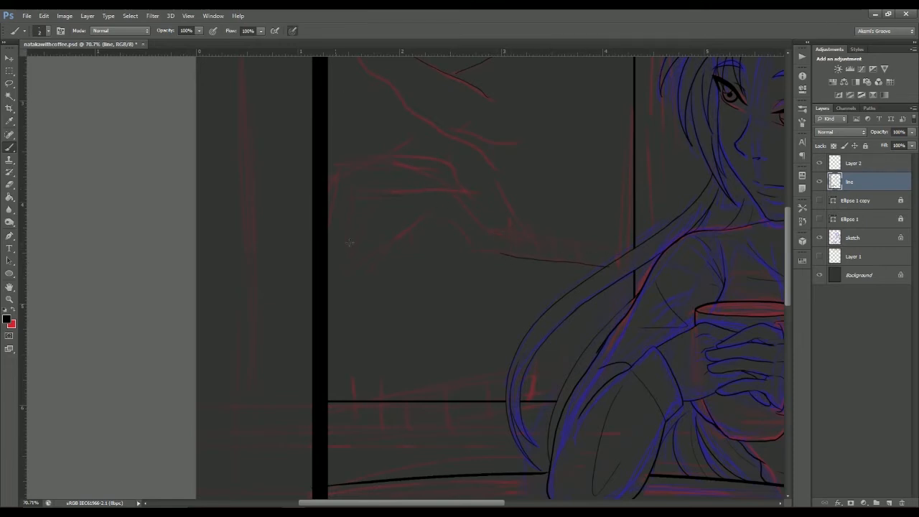
mouse_move(454, 212)
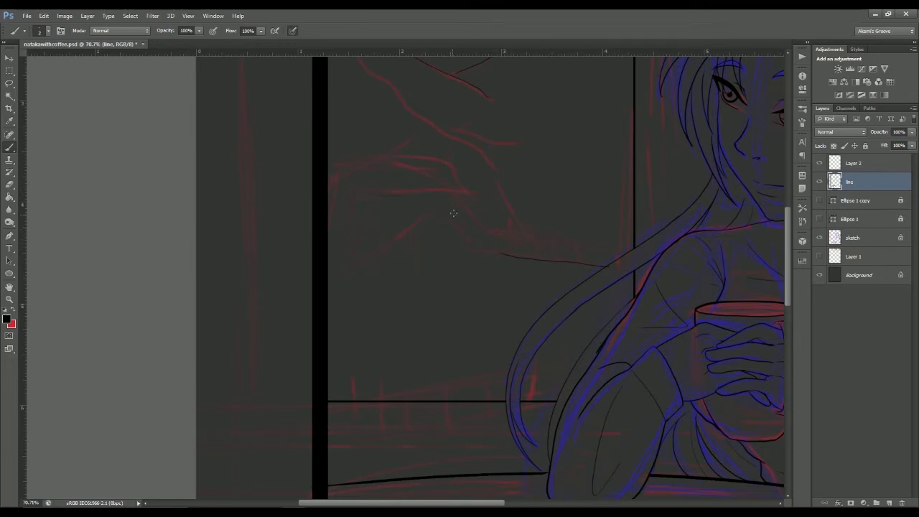
scroll(down, 3)
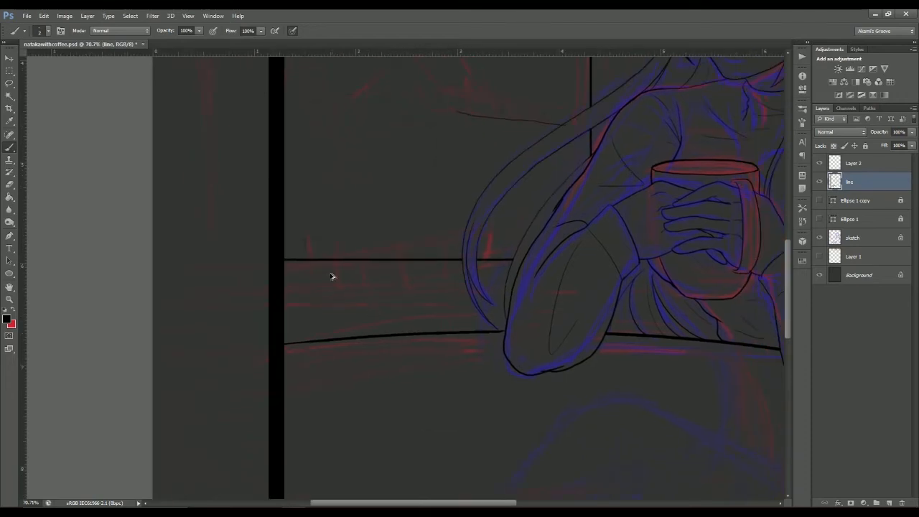
mouse_move(419, 241)
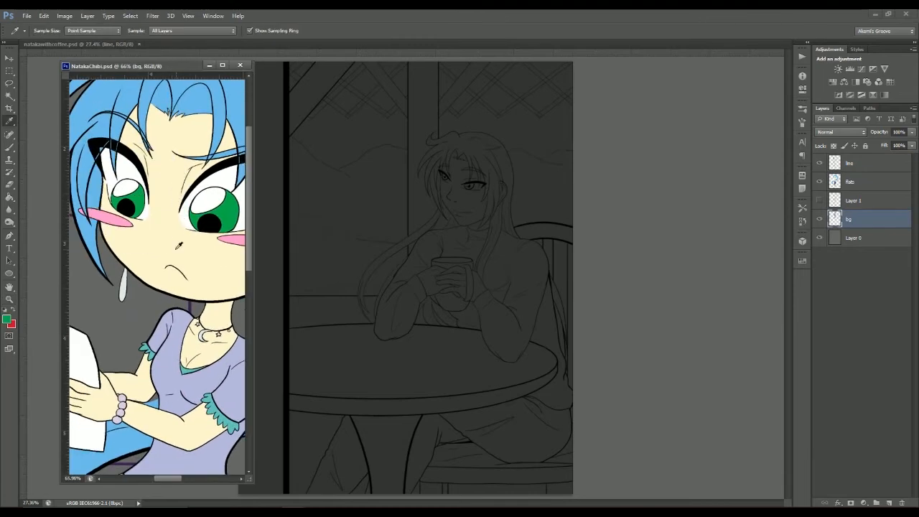
Step: Sample the reference colours and fill the face pale cream, the eyes green and the hair blue
click(152, 14)
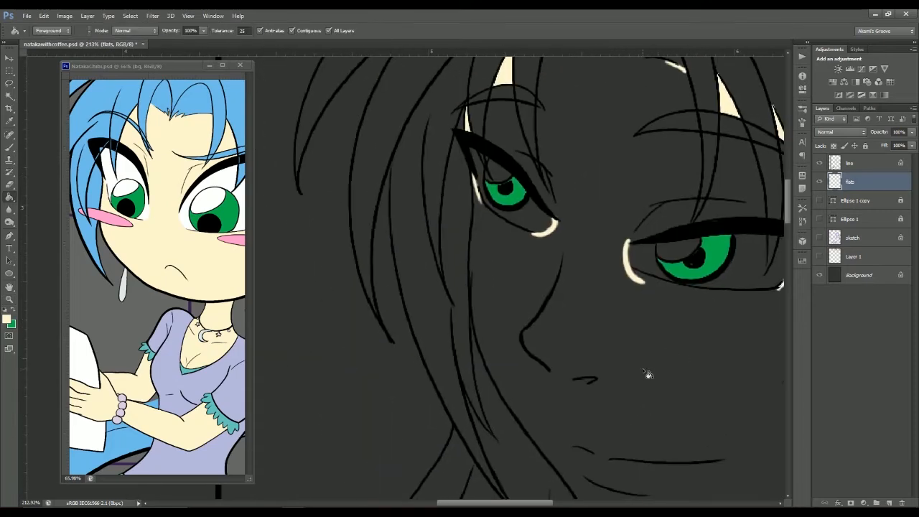
click(586, 387)
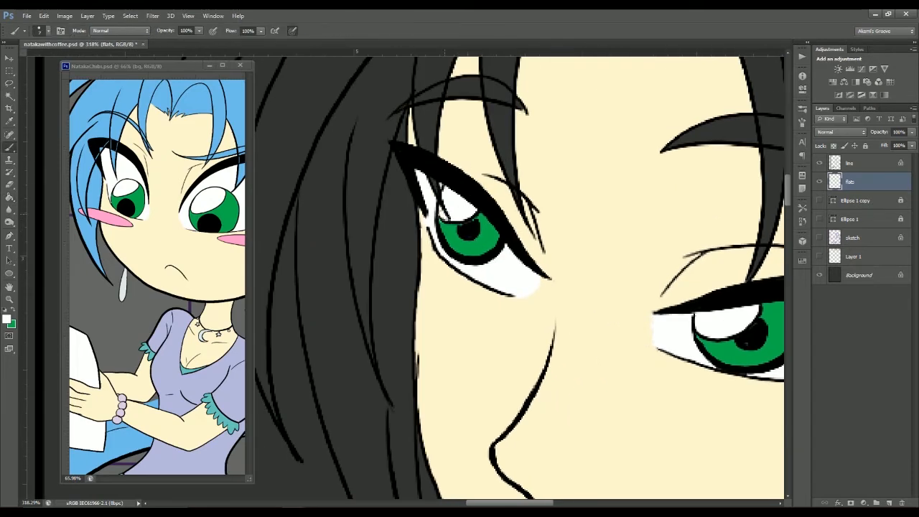
scroll(down, 3)
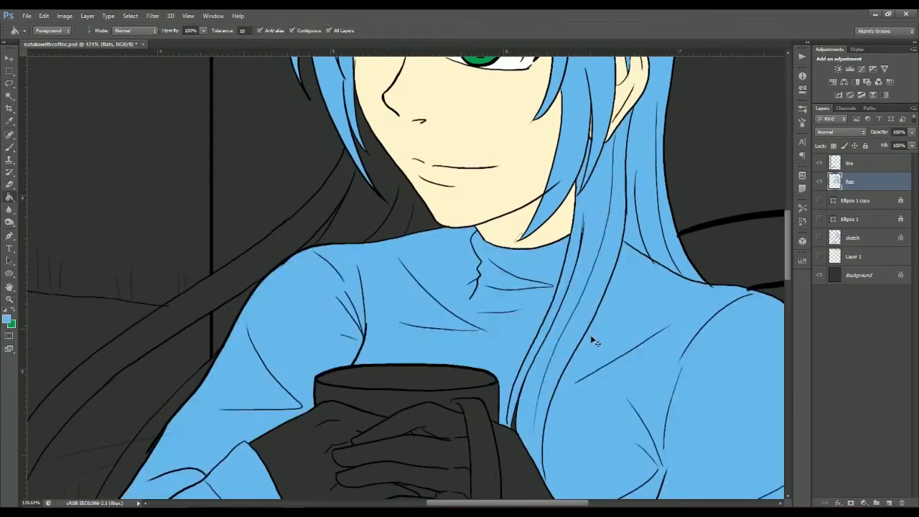
Step: Fill the jeans dark blue, the sweater black, and the tabletop and chair pale lavender
click(8, 299)
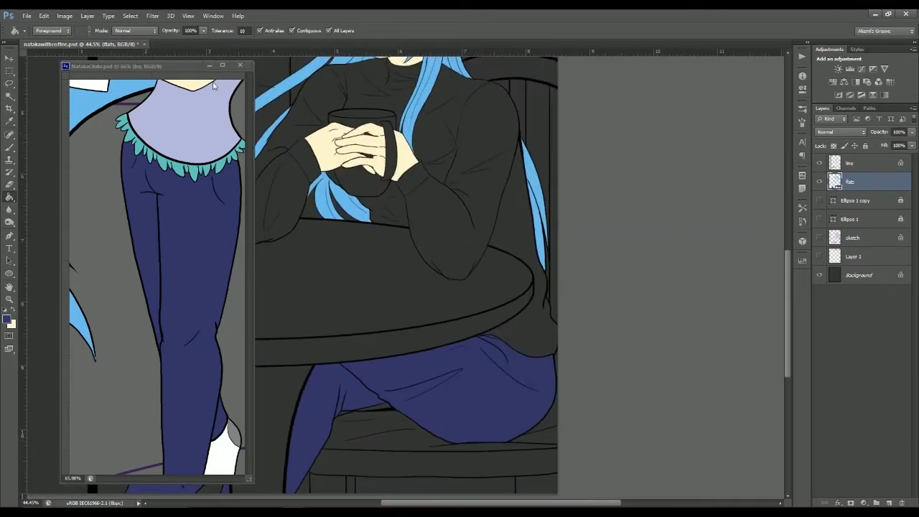
click(8, 322)
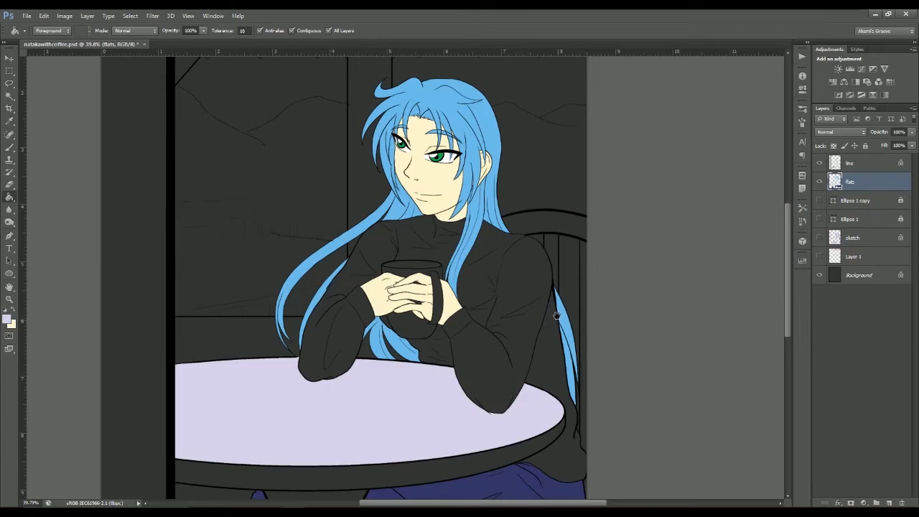
scroll(down, 3)
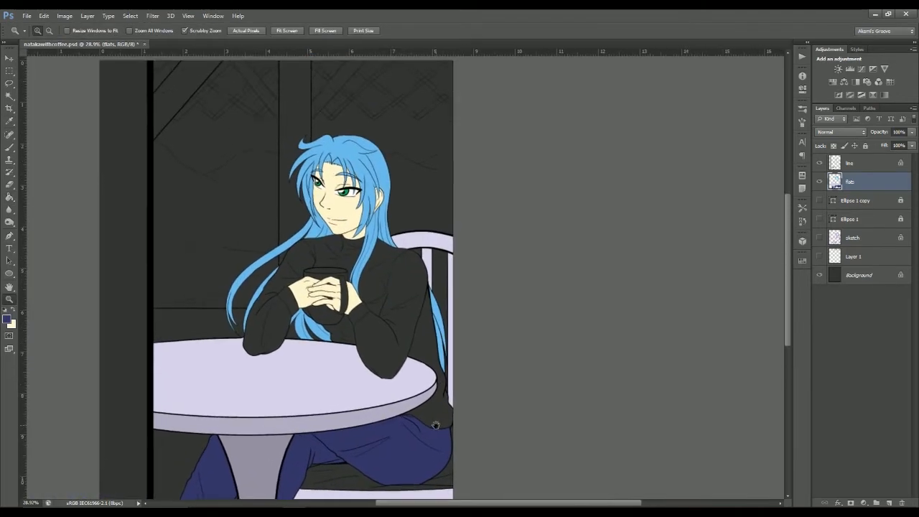
Step: Fill the sweater orange, mug red, window beams ochre-tan and lattice cream; add Layer 2 for scenery
click(8, 208)
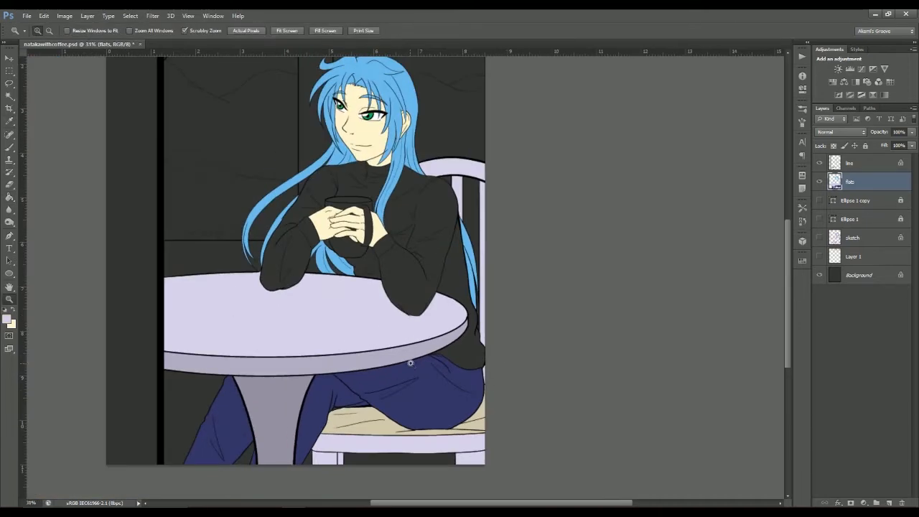
click(8, 322)
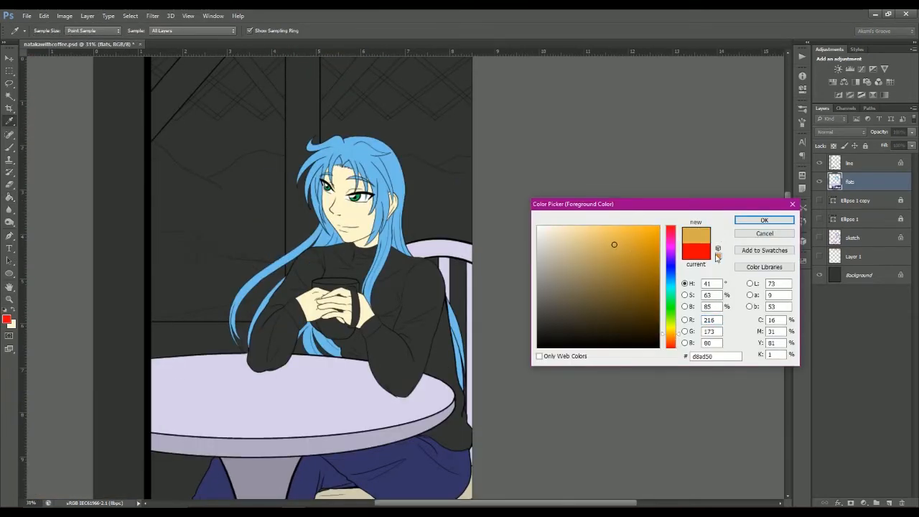
click(765, 220)
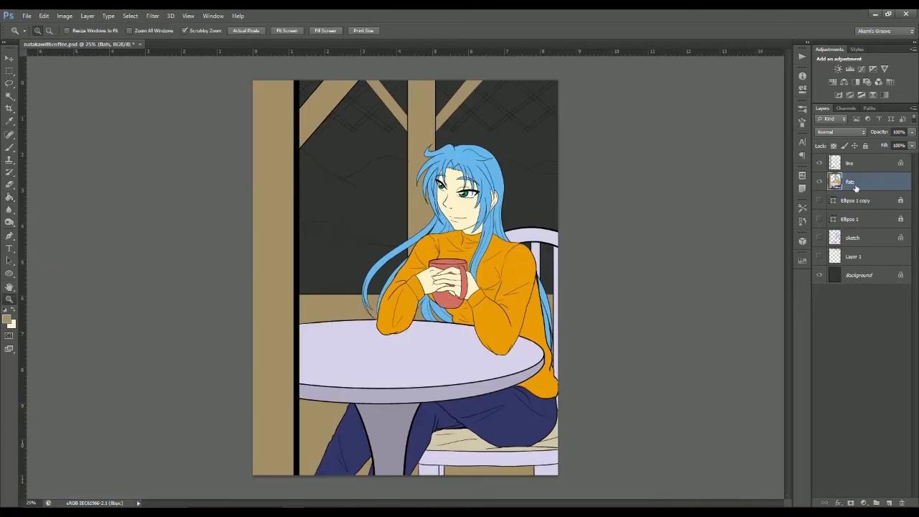
click(9, 192)
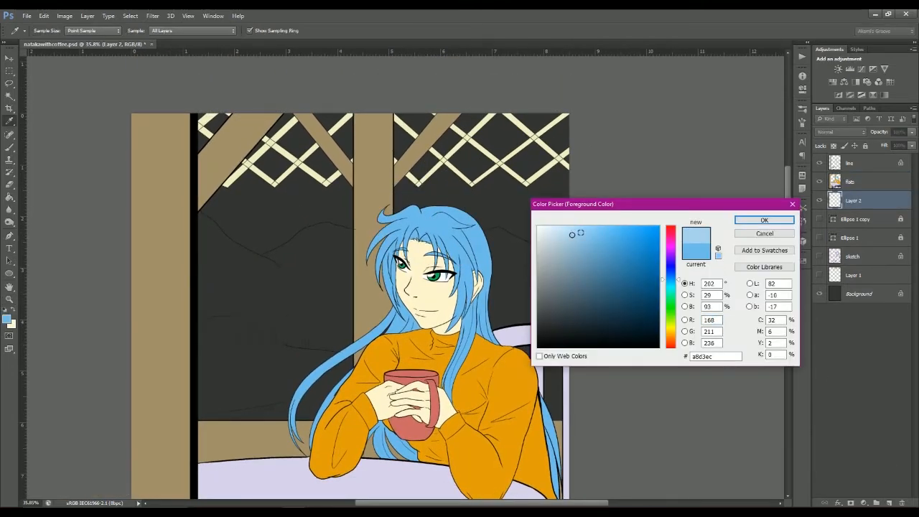
Step: Lay a light blue sky gradient and fill the hills dark green on Layer 2
click(764, 219)
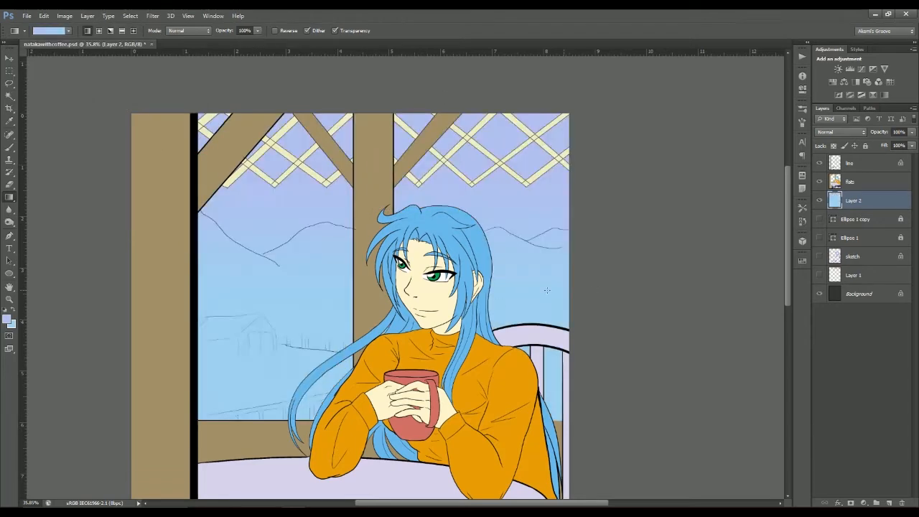
click(850, 181)
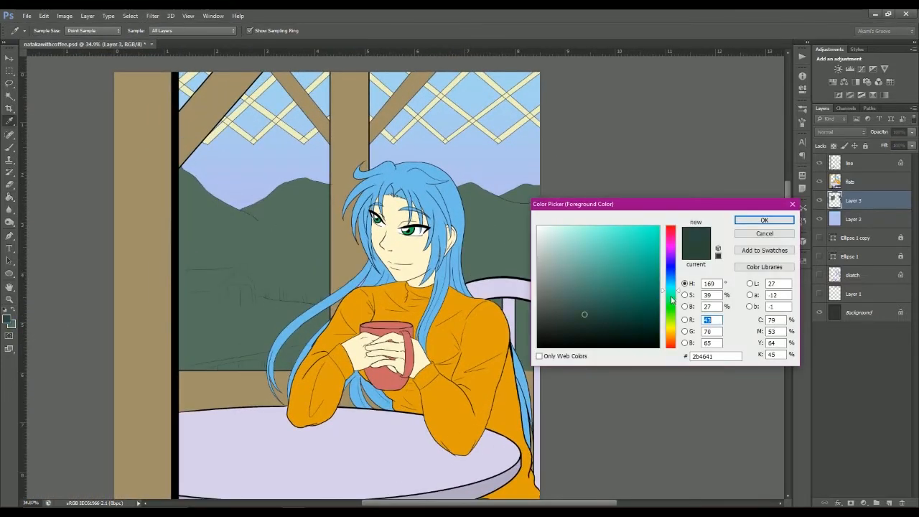
click(765, 220)
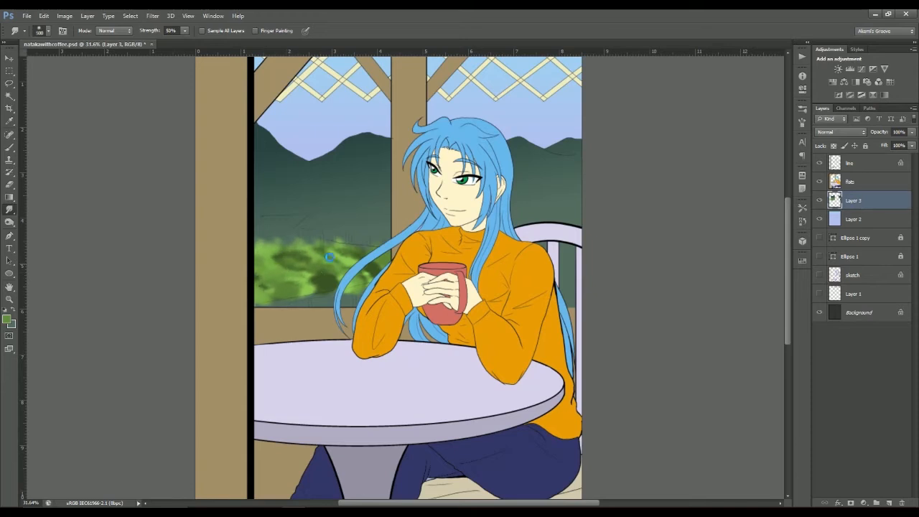
Step: Smudge the bushes into soft foliage and brush mid-green highlights with the blend mode back to Normal
drag(327, 257, 308, 276)
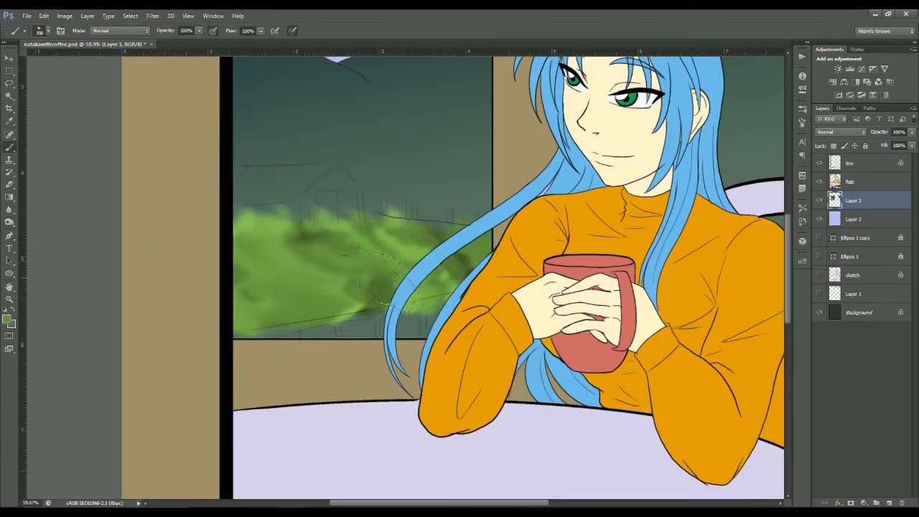
click(9, 319)
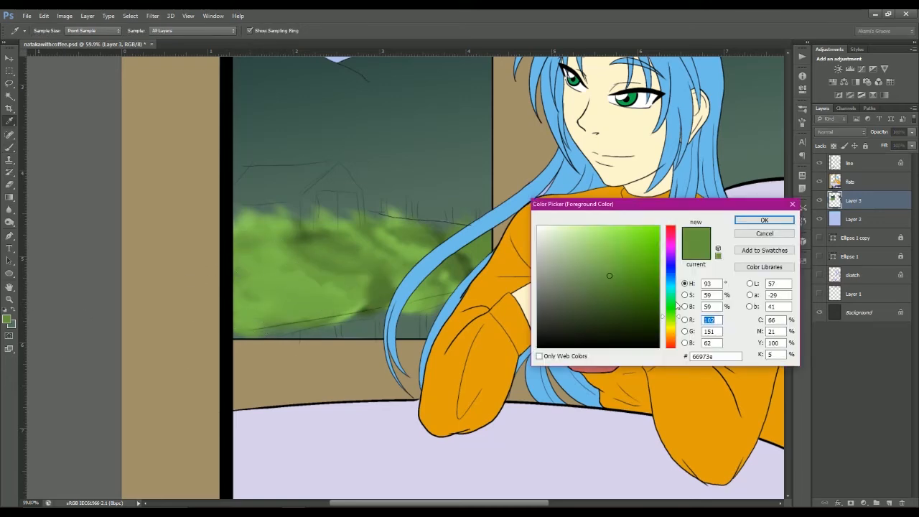
click(764, 220)
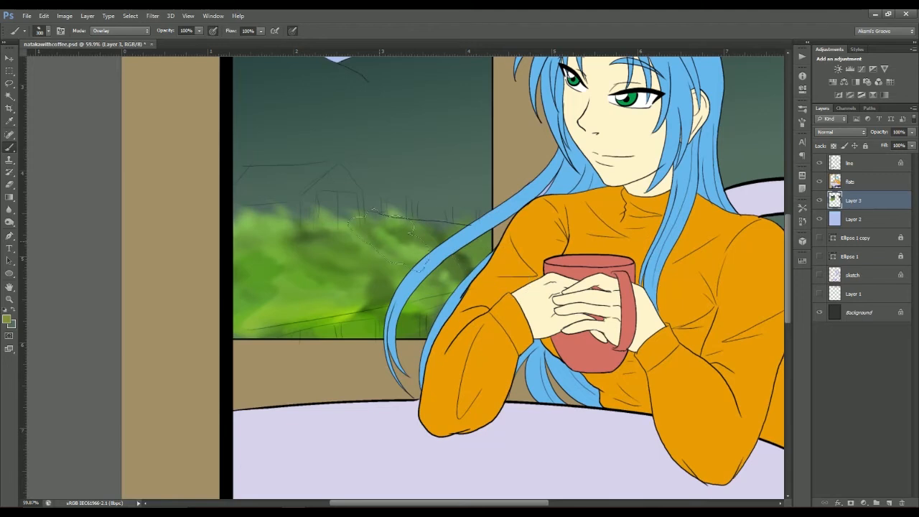
click(120, 30)
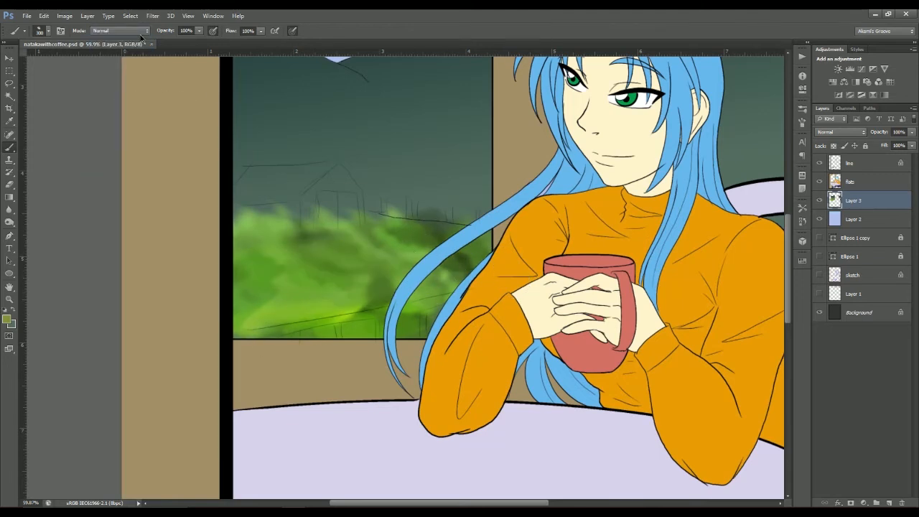
click(120, 30)
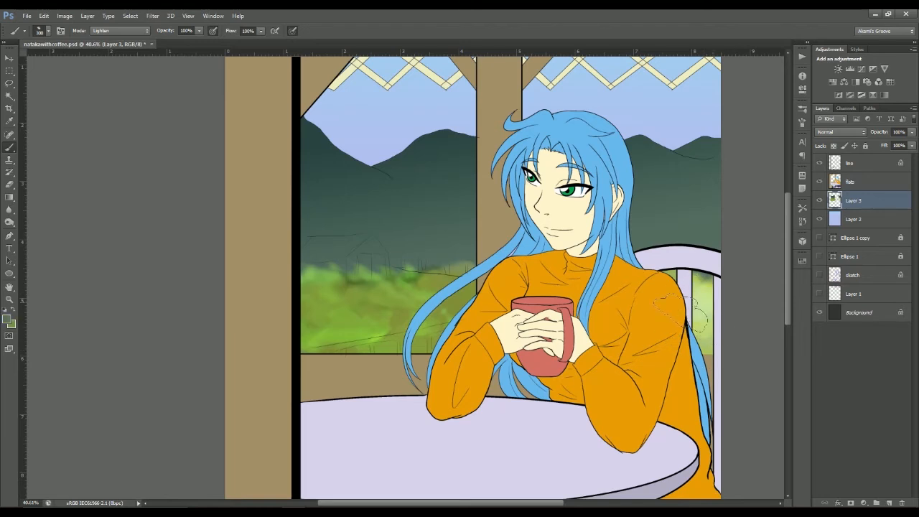
Step: Brush in the red barn, white fence, dark green pines and golden-yellow autumn foliage
click(9, 286)
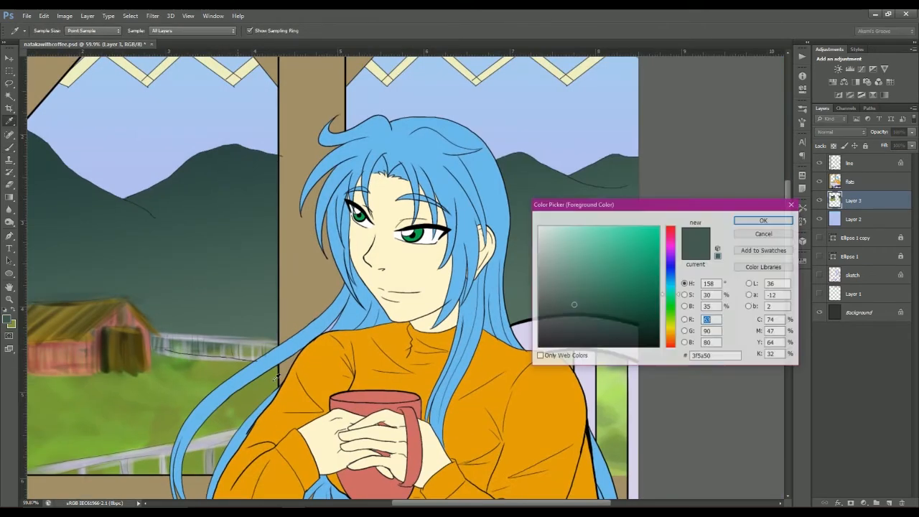
click(763, 220)
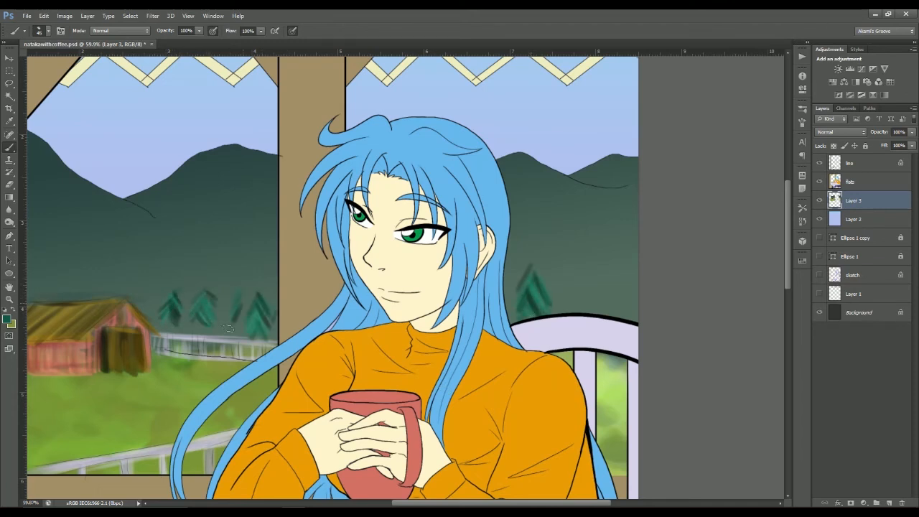
click(9, 322)
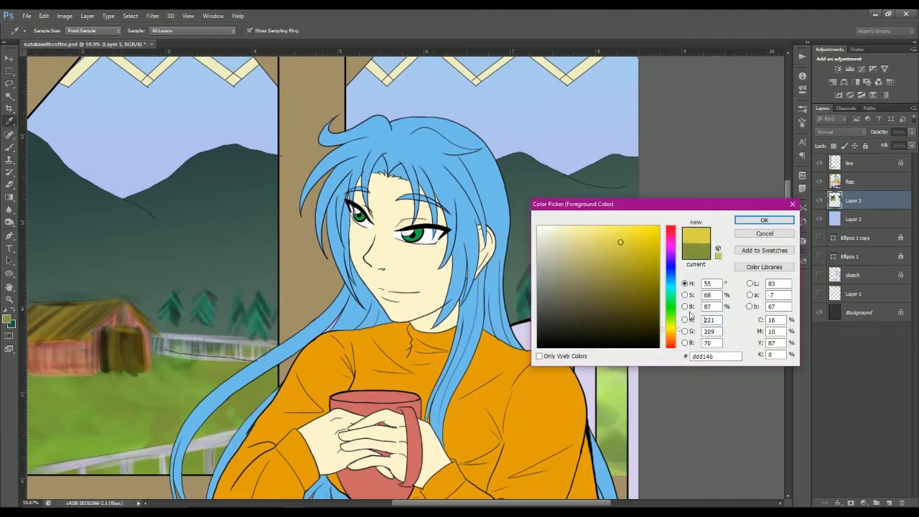
click(764, 220)
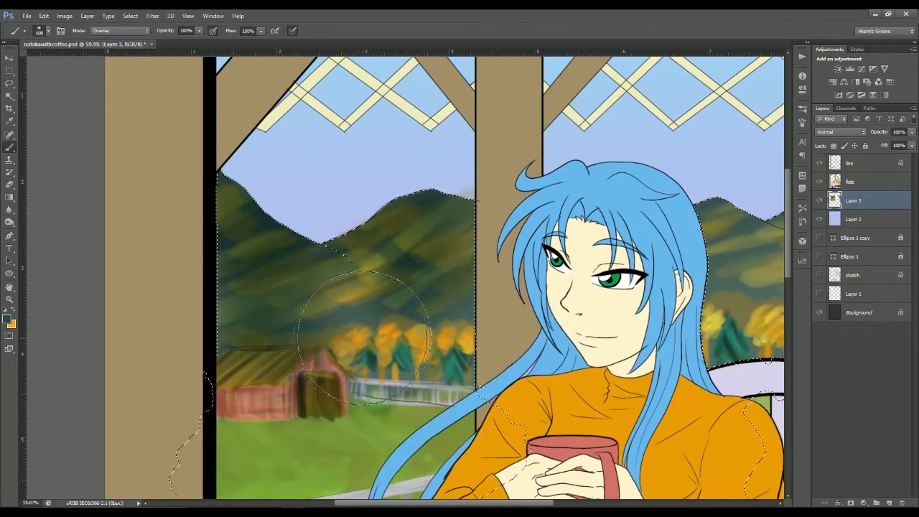
Step: Apply a Gaussian Blur to the landscape and set its radius to soften the view
click(118, 30)
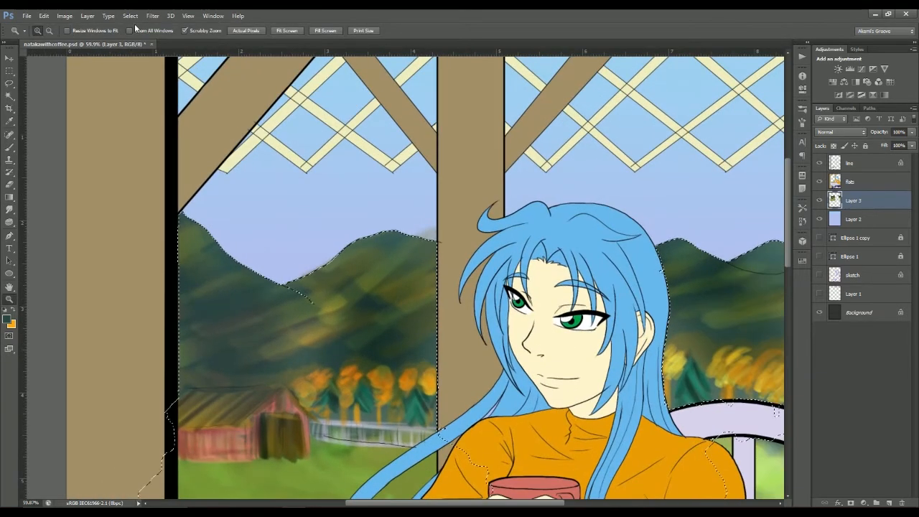
click(153, 15)
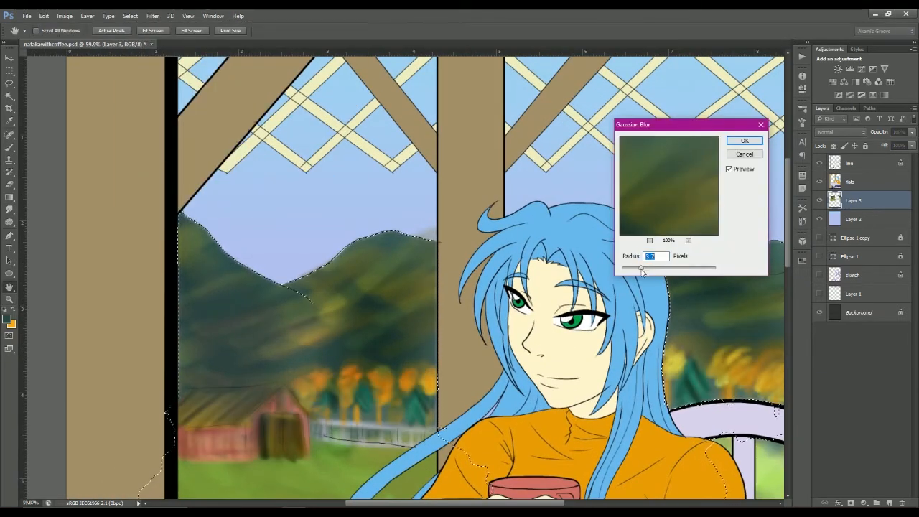
click(744, 141)
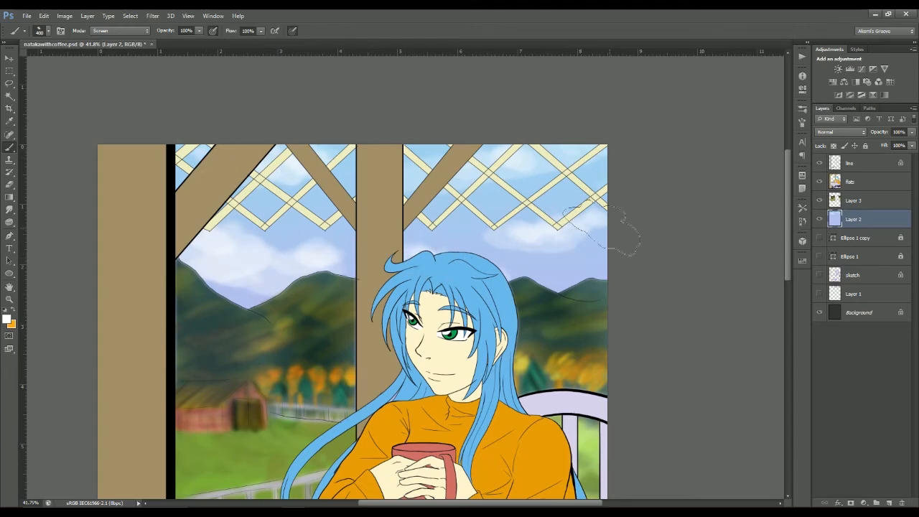
Step: Change the brush blend mode from the options bar dropdown
click(121, 30)
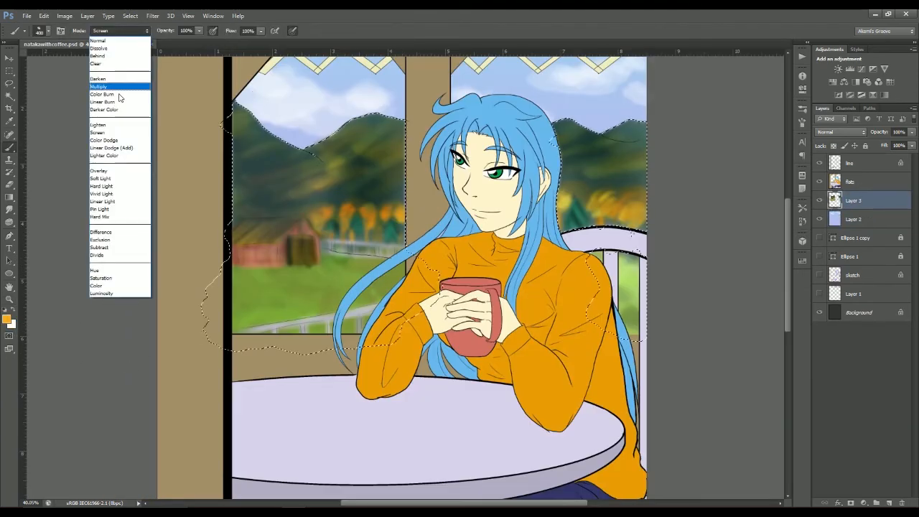
click(101, 178)
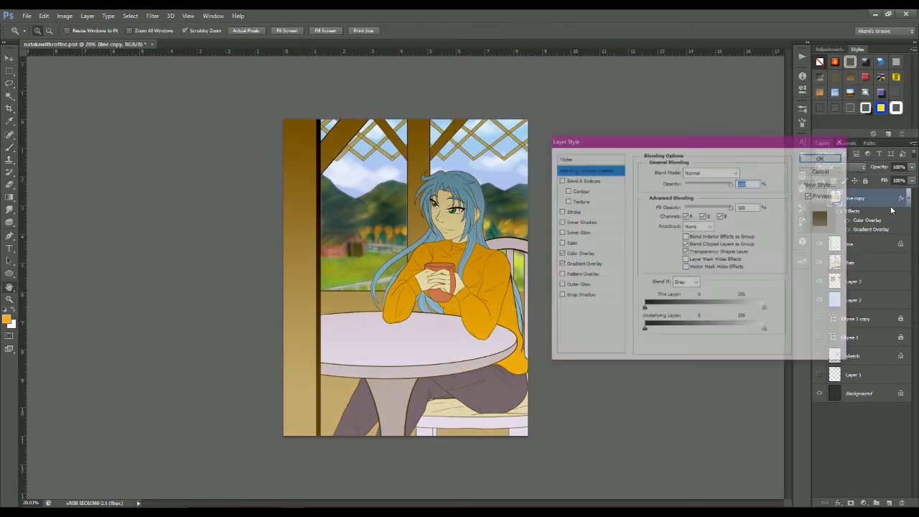
Step: Give the line copy a pink Color Overlay blended as Soft Light
click(581, 265)
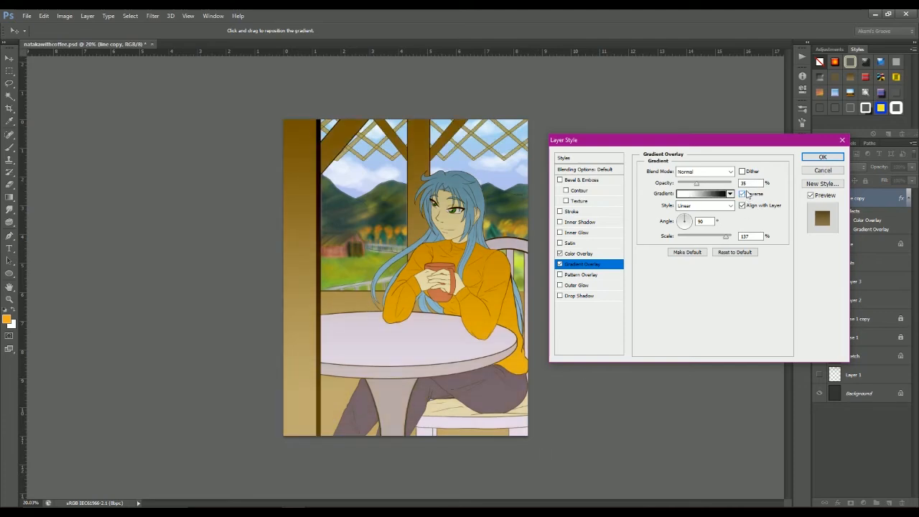
click(579, 253)
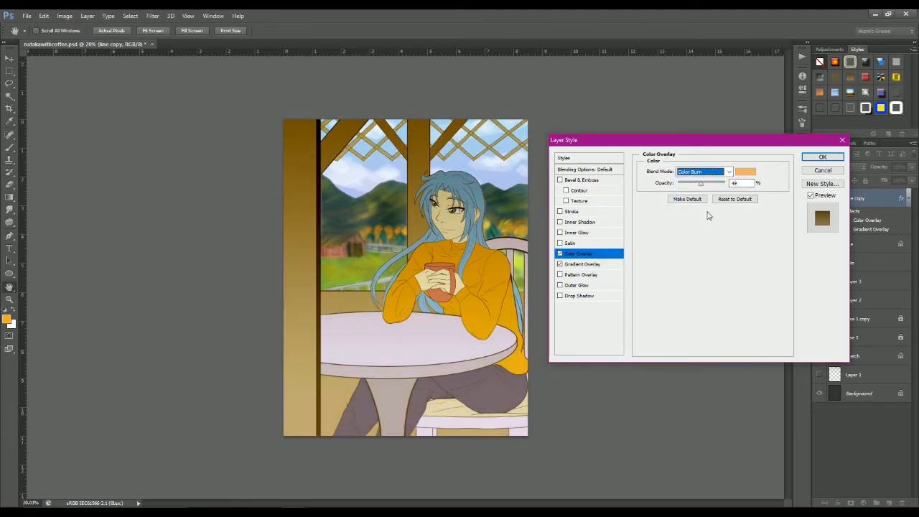
click(730, 171)
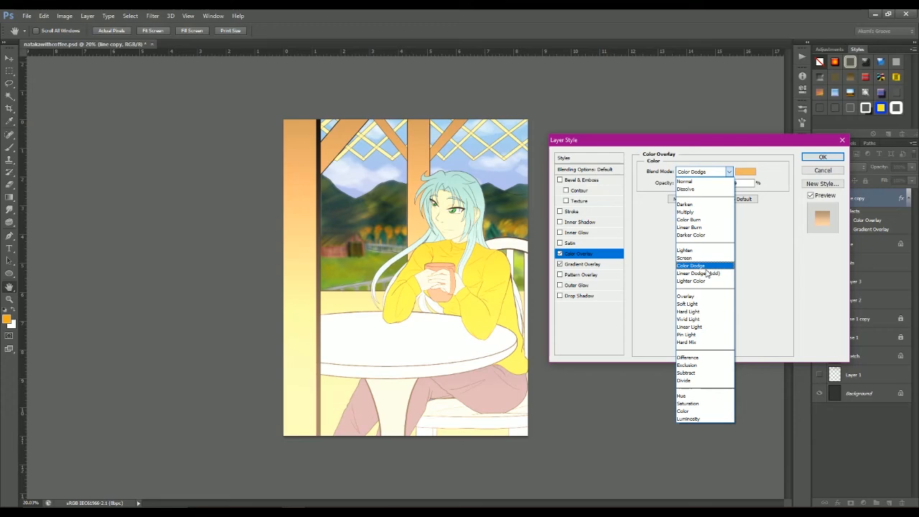
click(687, 305)
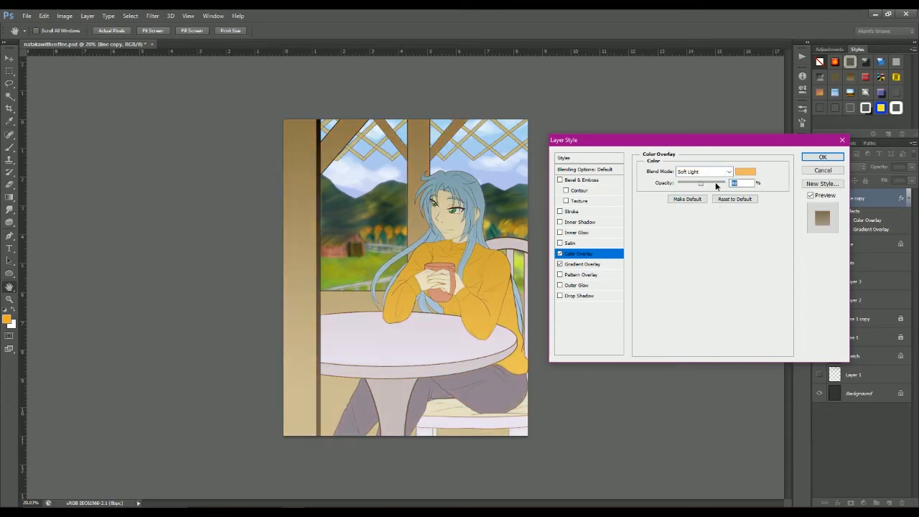
click(744, 171)
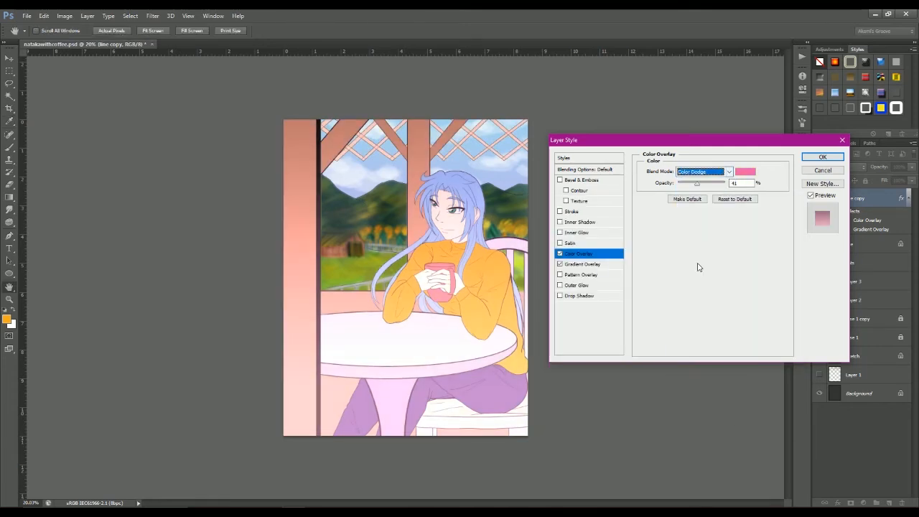
Step: Edit the Gradient Overlay to a green stop with a linear gradient style
click(584, 264)
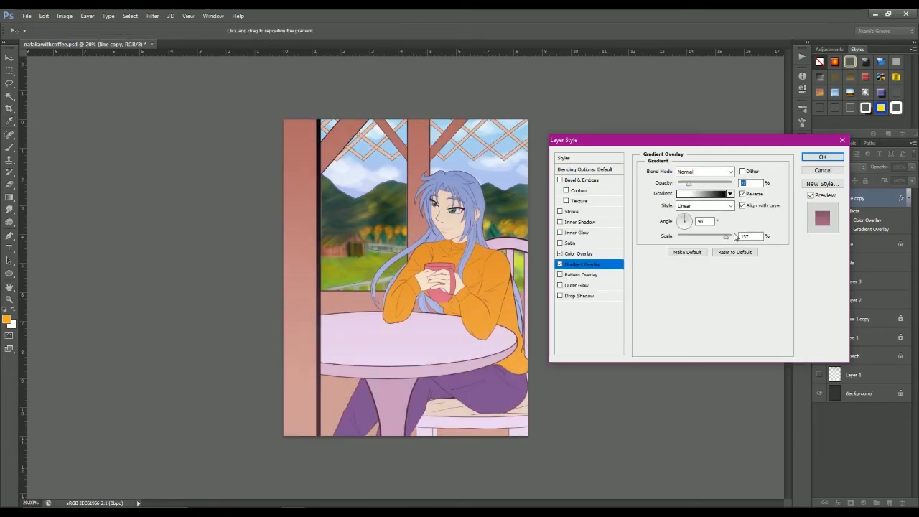
click(704, 171)
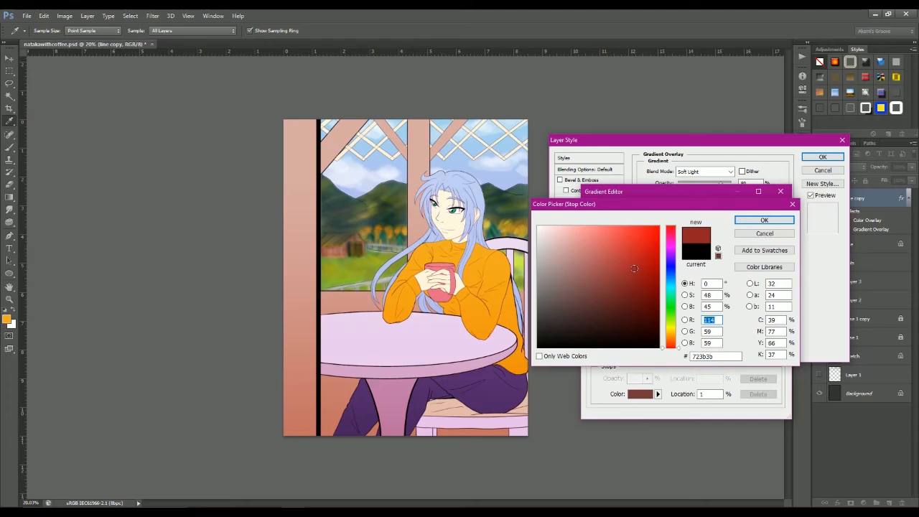
click(671, 319)
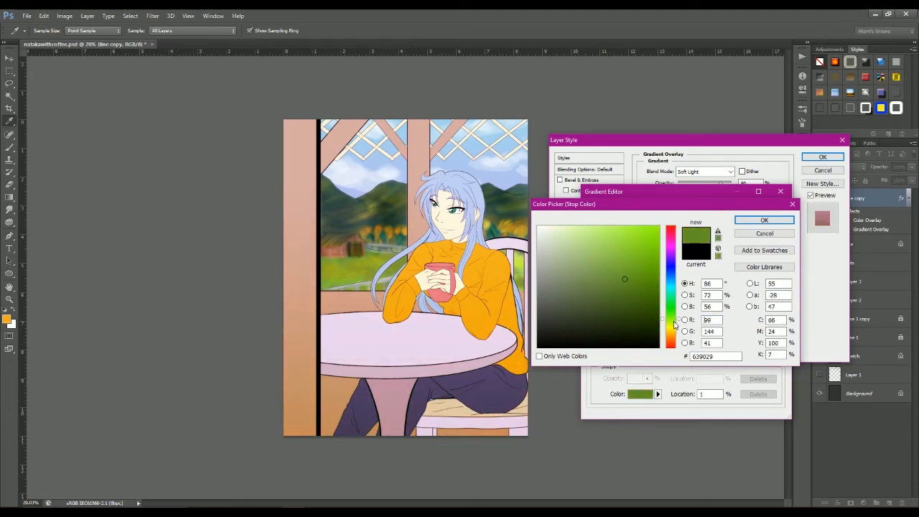
click(764, 220)
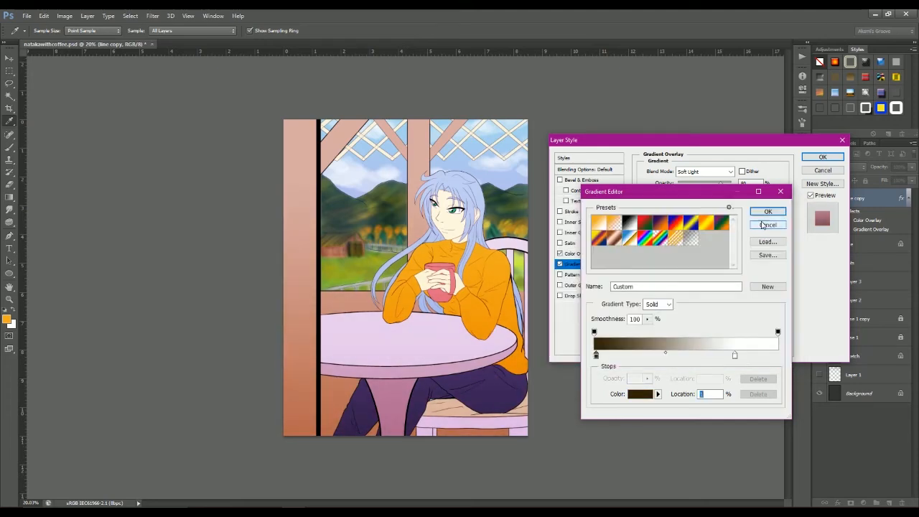
click(639, 394)
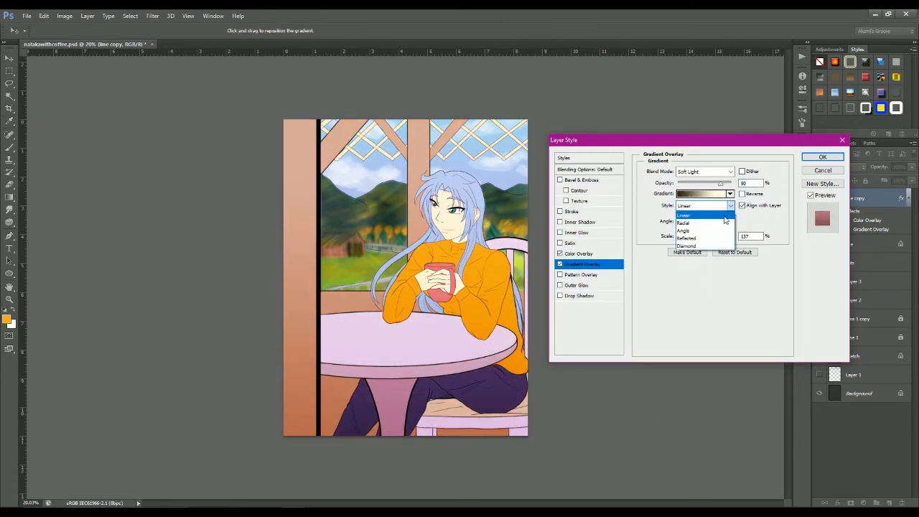
click(823, 157)
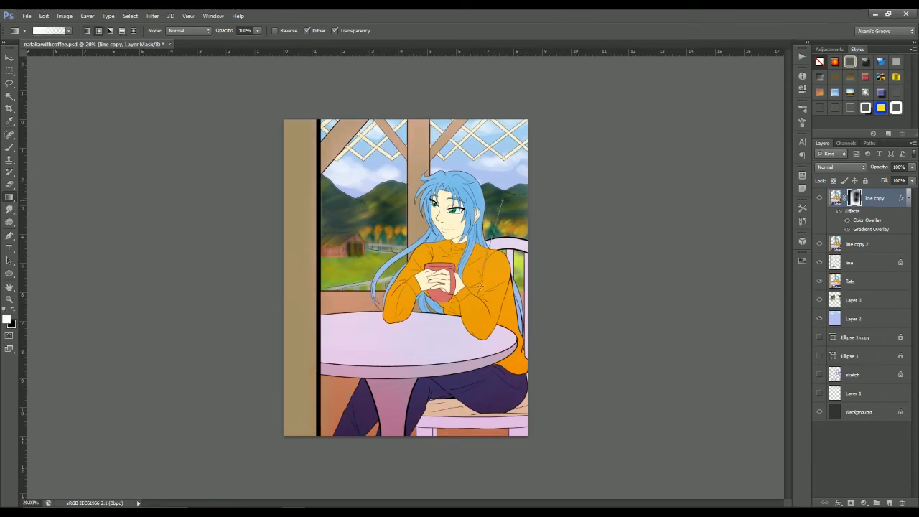
Step: Add a Drop Shadow style to the second line copy layer
click(856, 245)
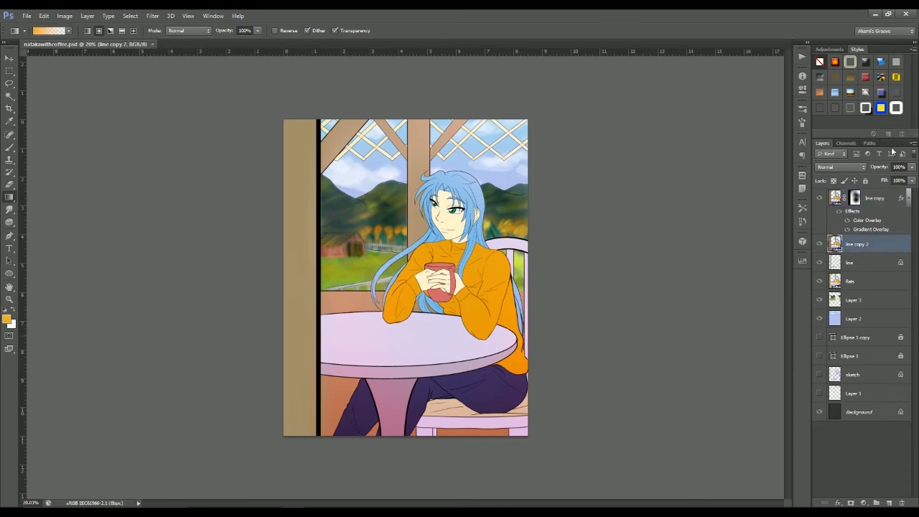
click(819, 244)
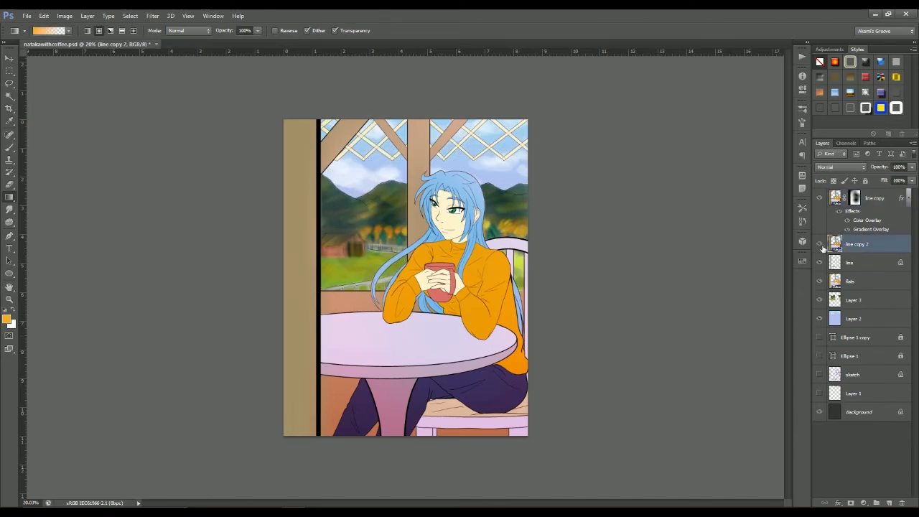
click(818, 245)
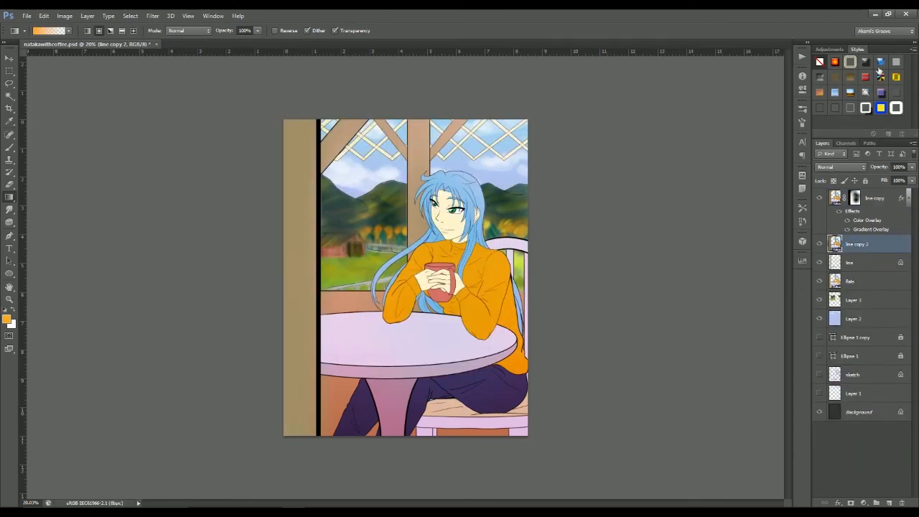
click(864, 91)
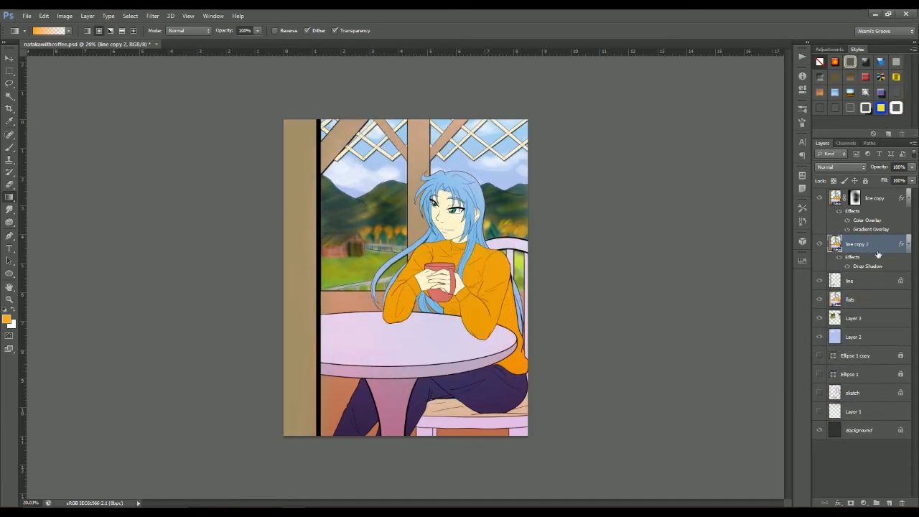
click(170, 14)
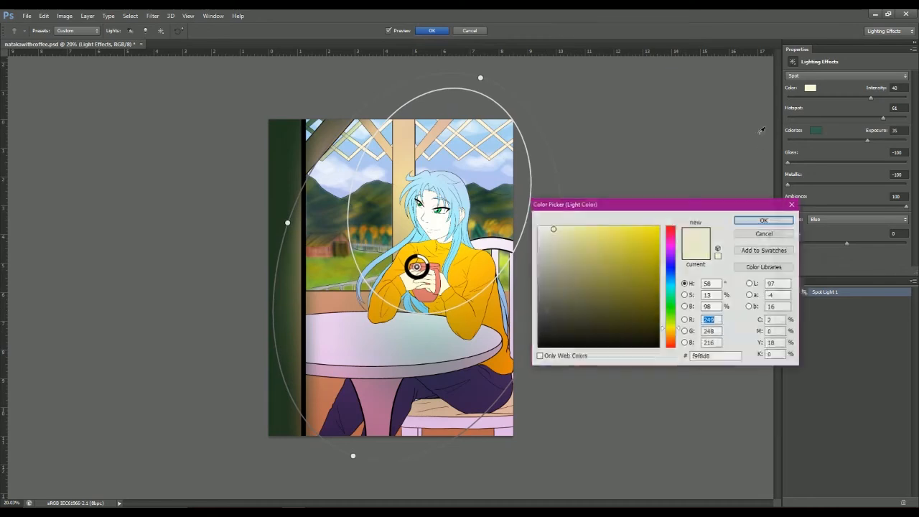
Step: Apply Lighting Effects with a warm spotlight, dark blue ambience, adjusted intensity and rotated ellipse
click(816, 129)
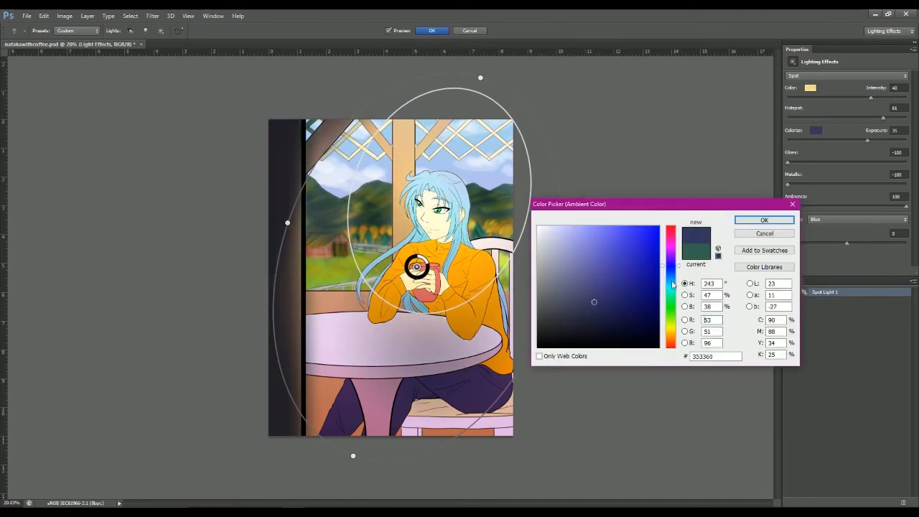
click(764, 220)
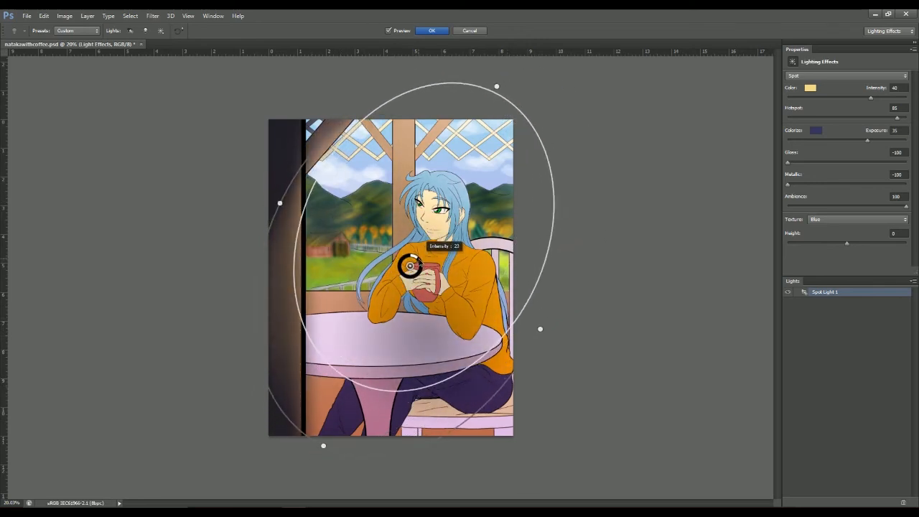
drag(497, 86, 524, 110)
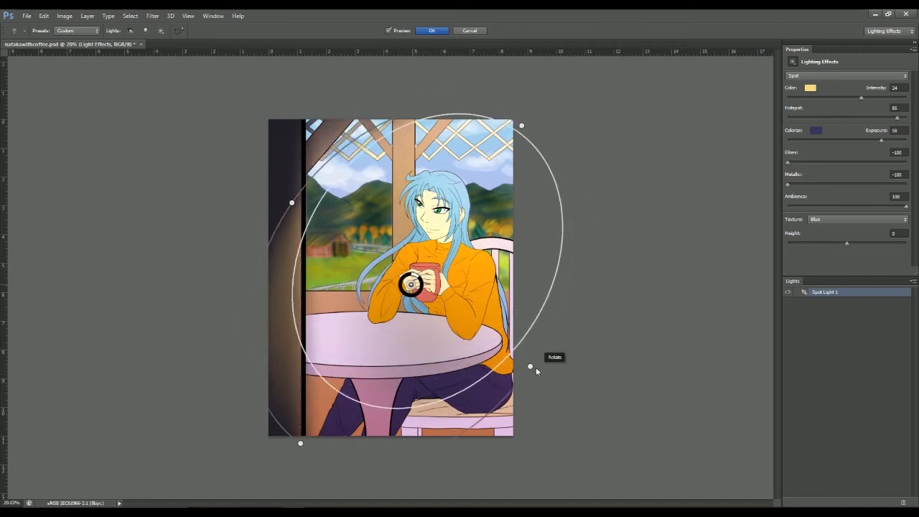
drag(530, 367, 586, 390)
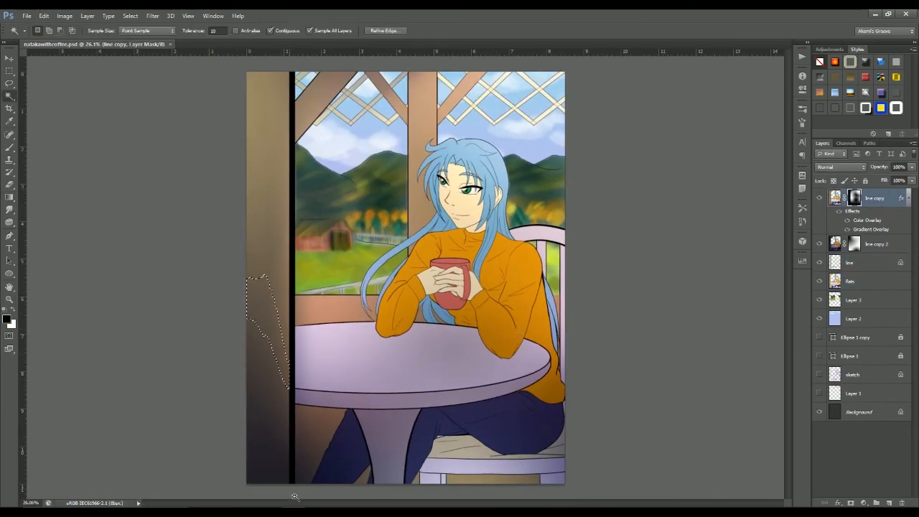
Step: Select the left wall strip and add a masked wood-texture layer over it
click(819, 199)
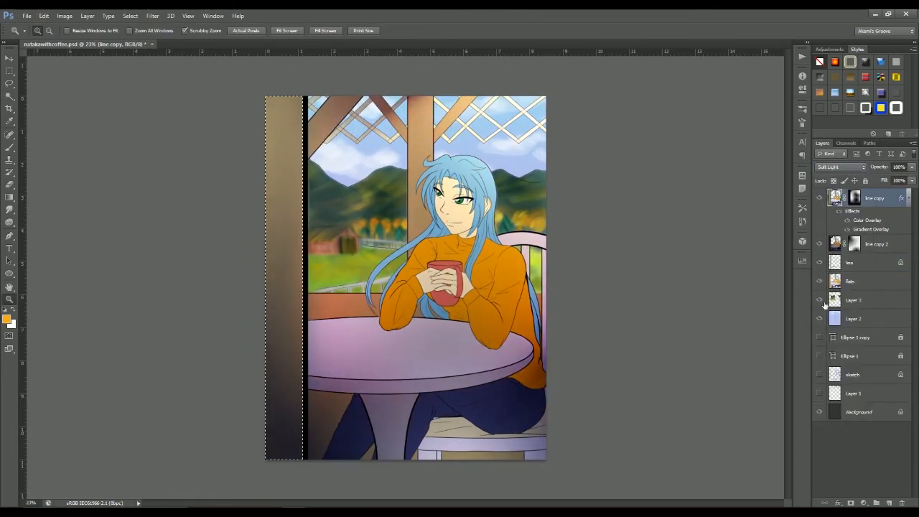
click(818, 300)
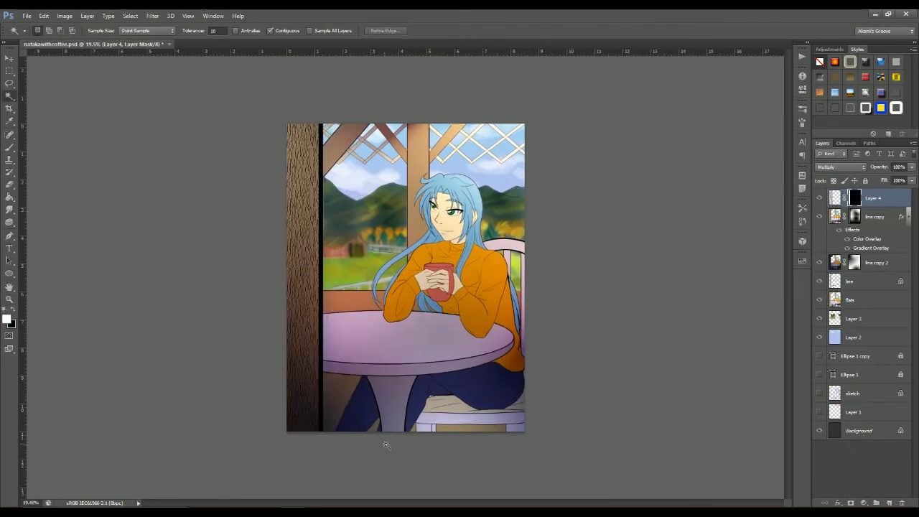
Step: Blend the wood-grain Layer 4 as Soft Light
click(841, 166)
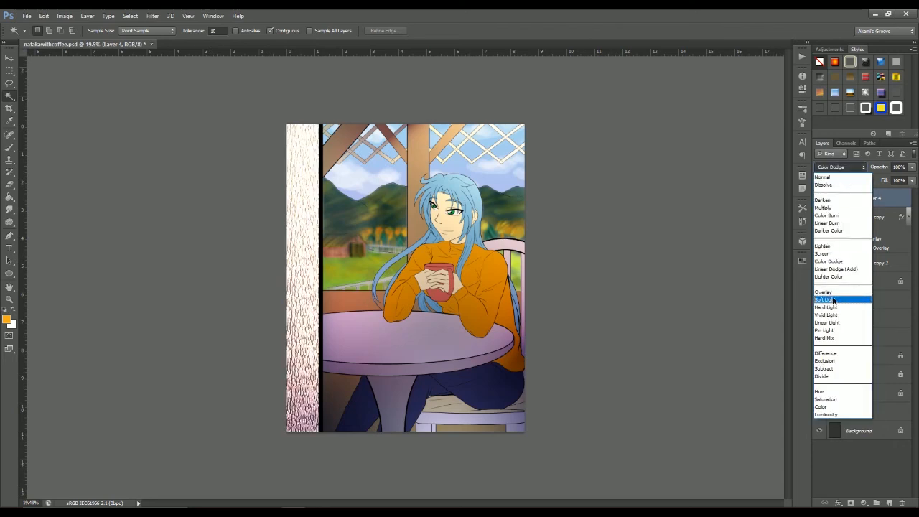
click(824, 299)
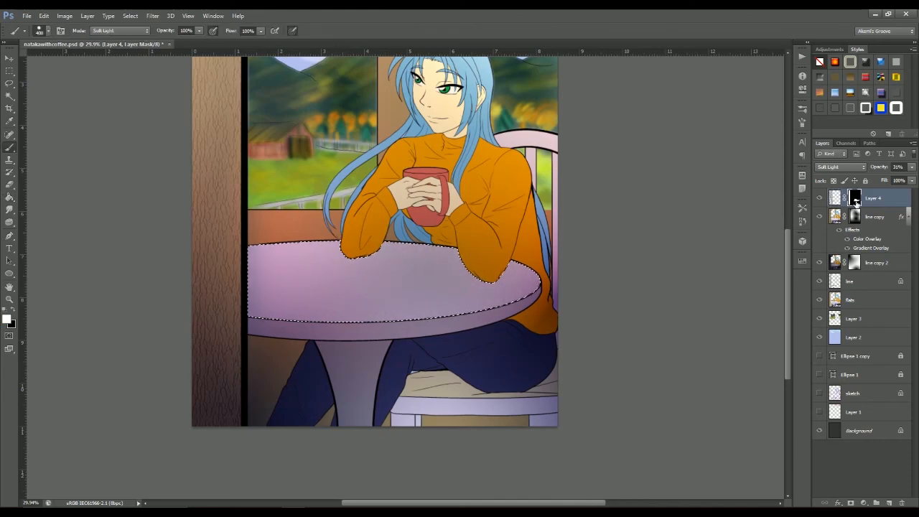
Step: Add a stone texture Layer 5 over the tabletop and blend it as Soft Light
click(855, 198)
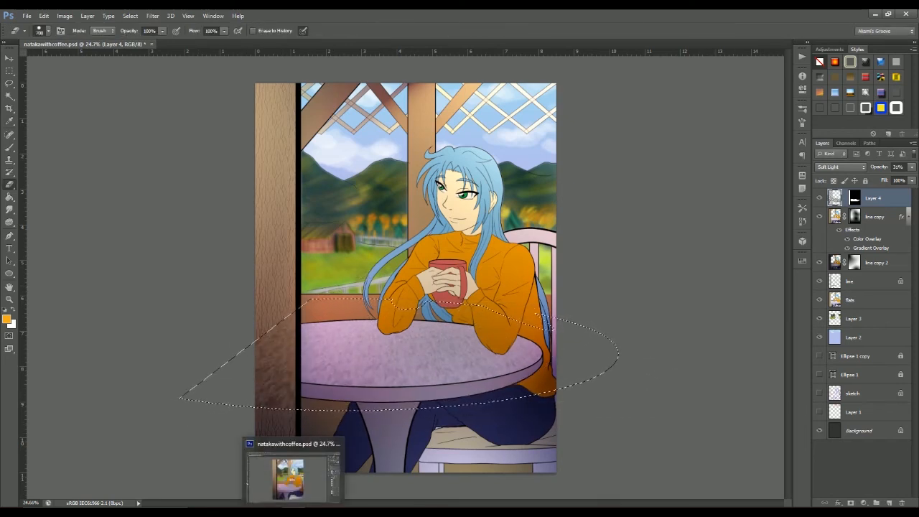
click(9, 70)
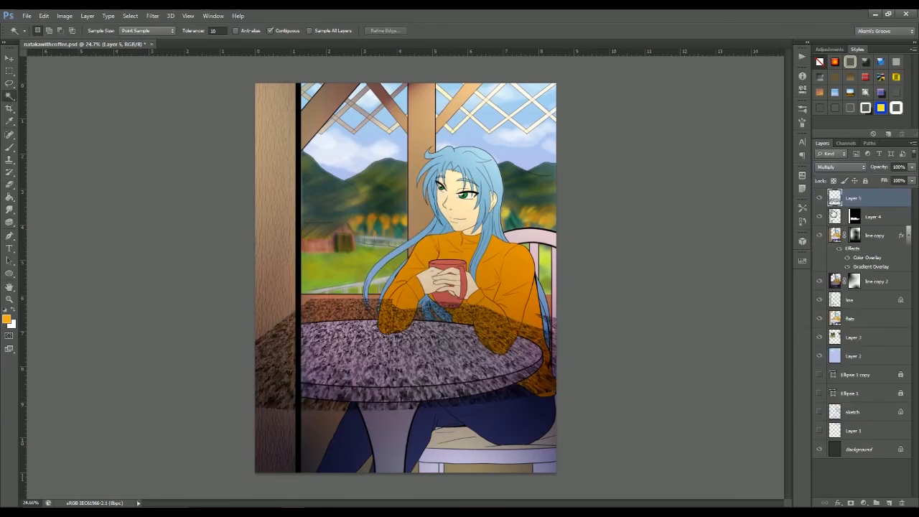
click(873, 215)
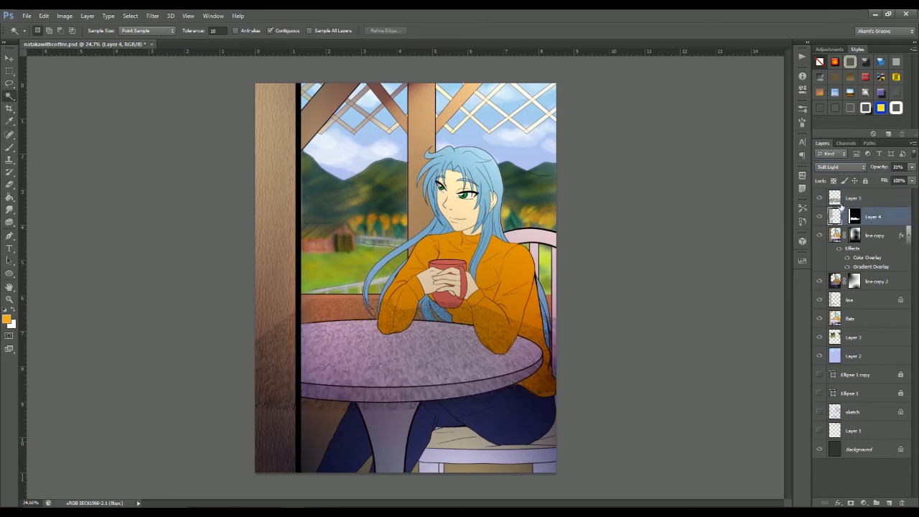